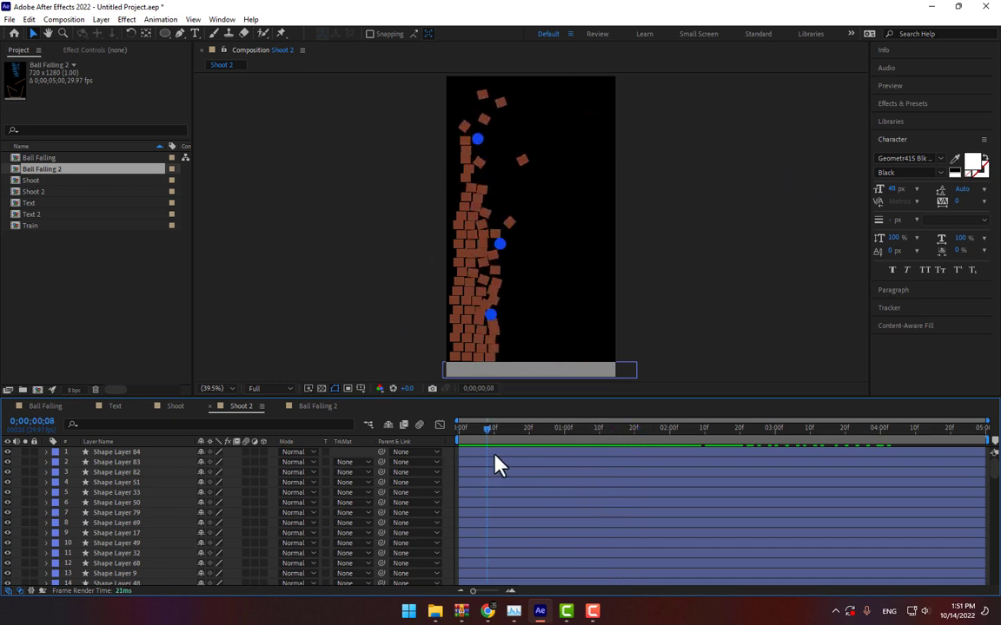
Scrub the brick tower timeline, then return to the Ball Falling composition.
left_click_drag(490, 427, 669, 427)
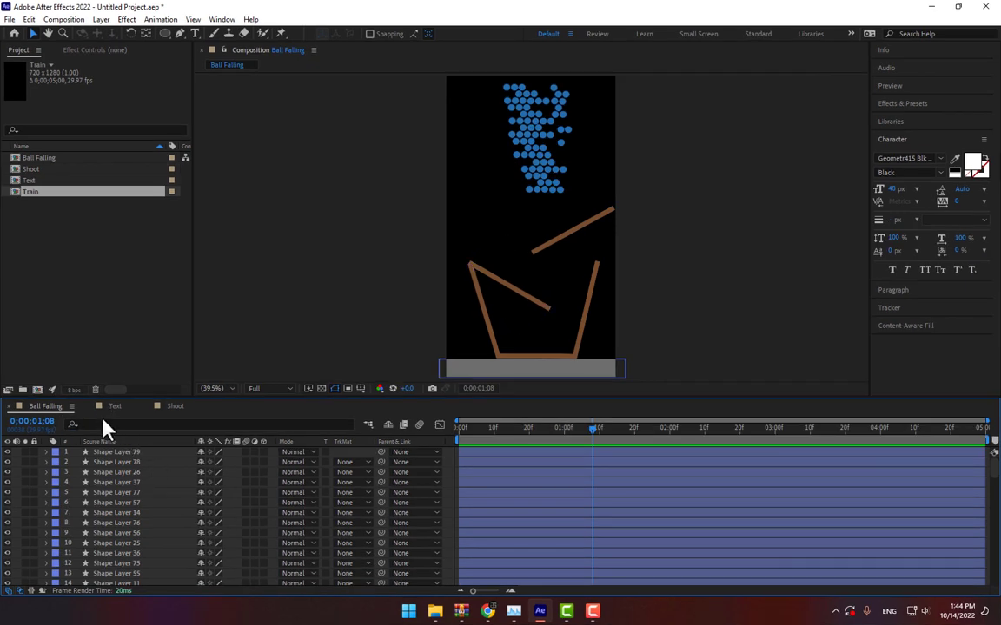
left_click(174, 406)
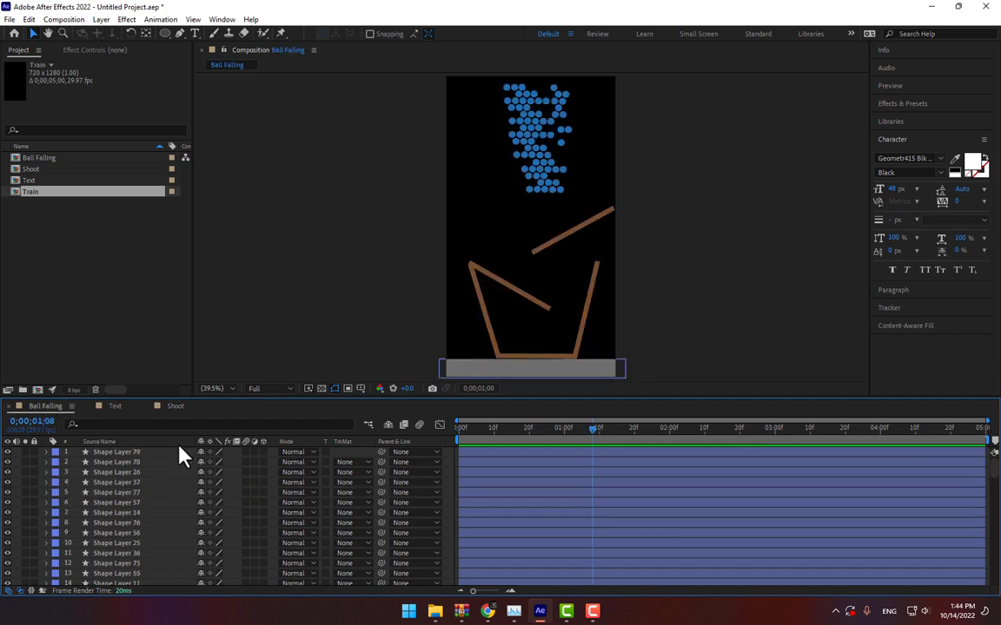
Launch Newton 3 from the Composition menu on the Ball Falling composition.
left_click(73, 16)
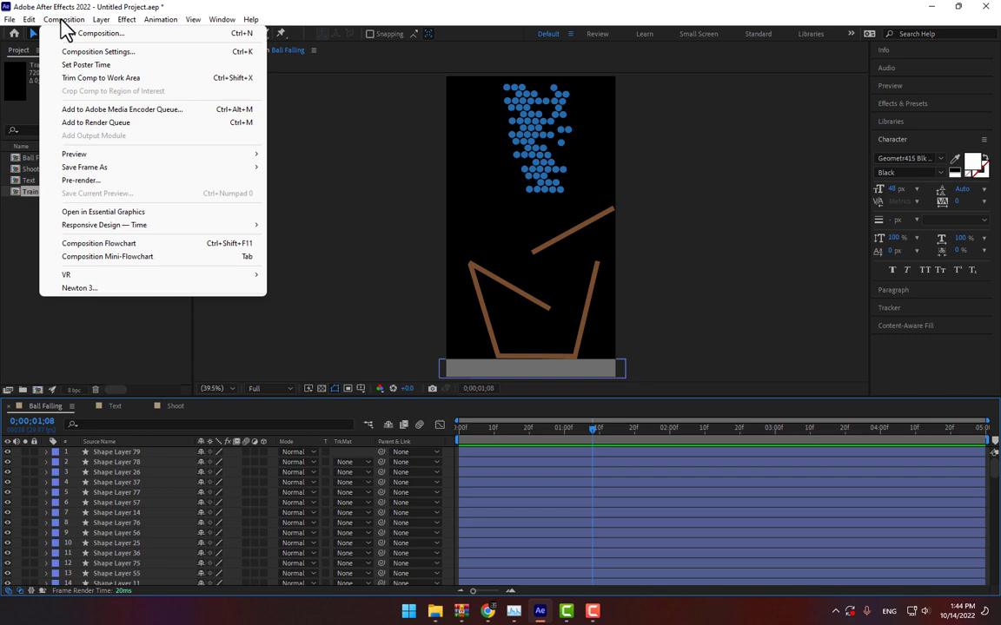
mouse_move(80, 288)
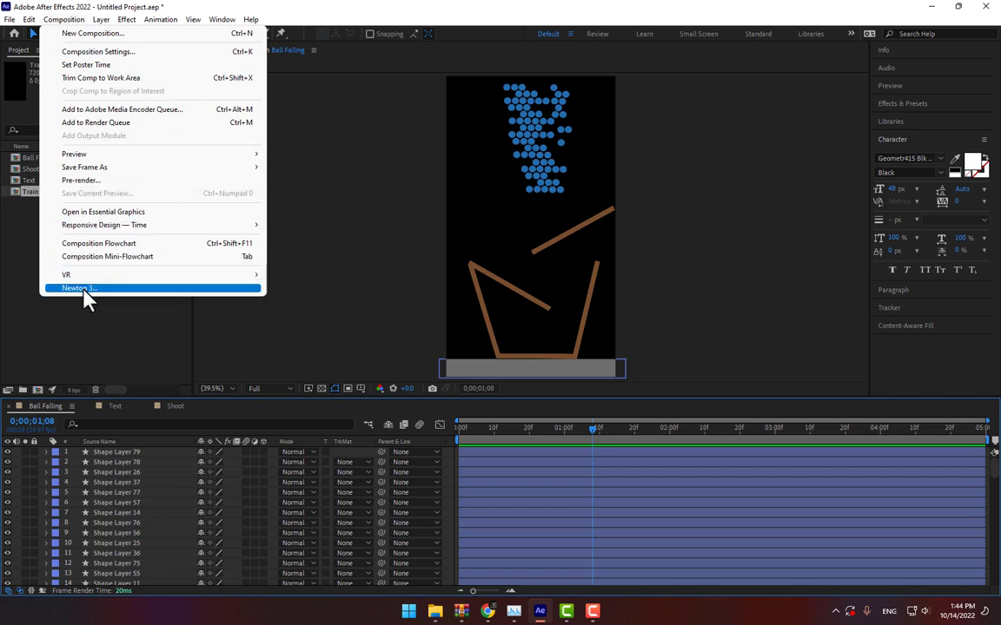
left_click(77, 287)
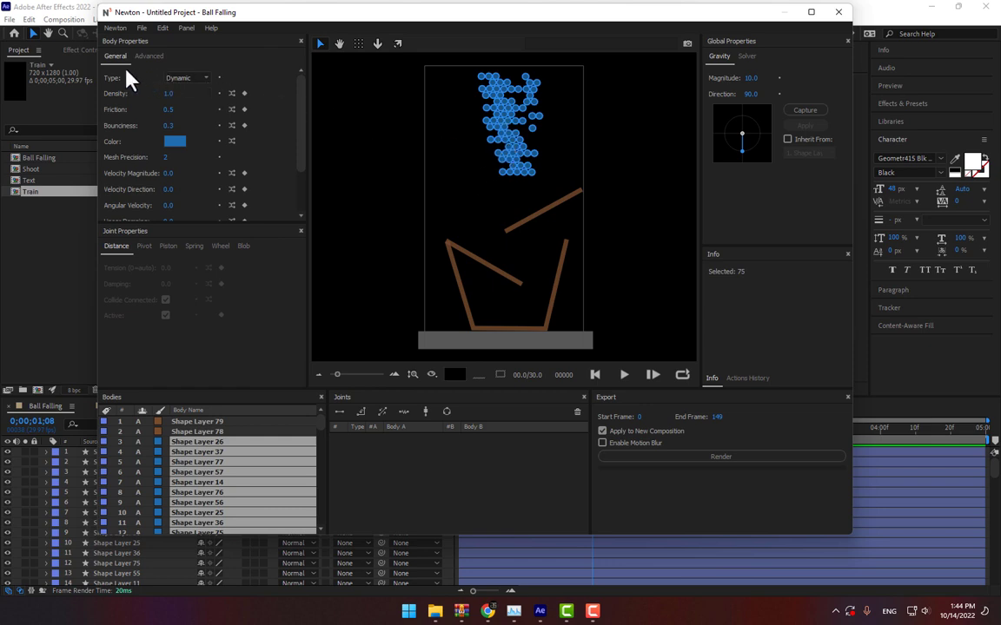
Keep the balls Dynamic, set the ramps and floor to Static, and preview the balls falling.
left_click(193, 80)
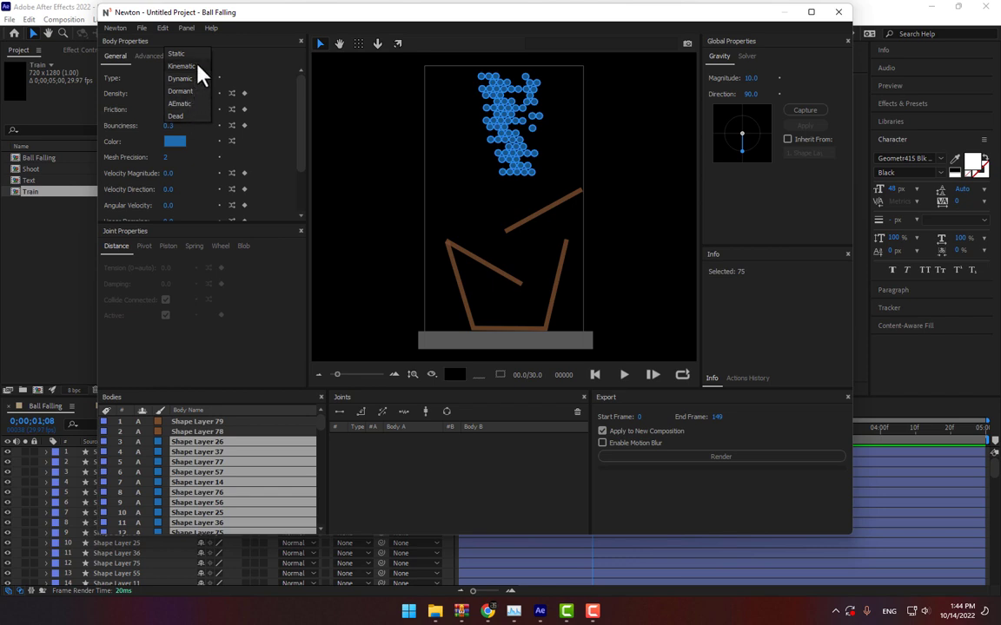
left_click(180, 94)
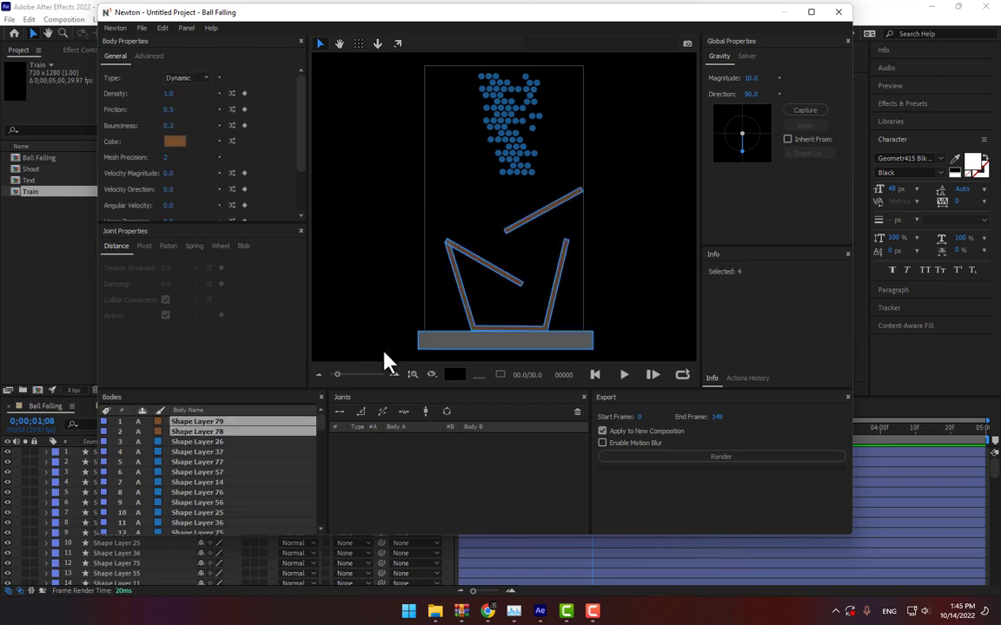
left_click(188, 78)
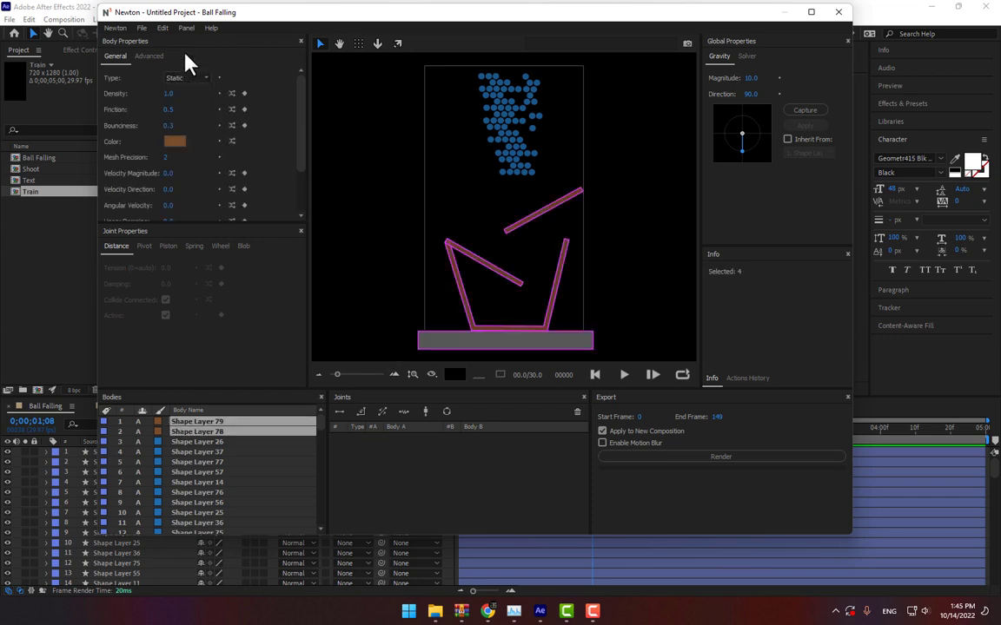
left_click(623, 375)
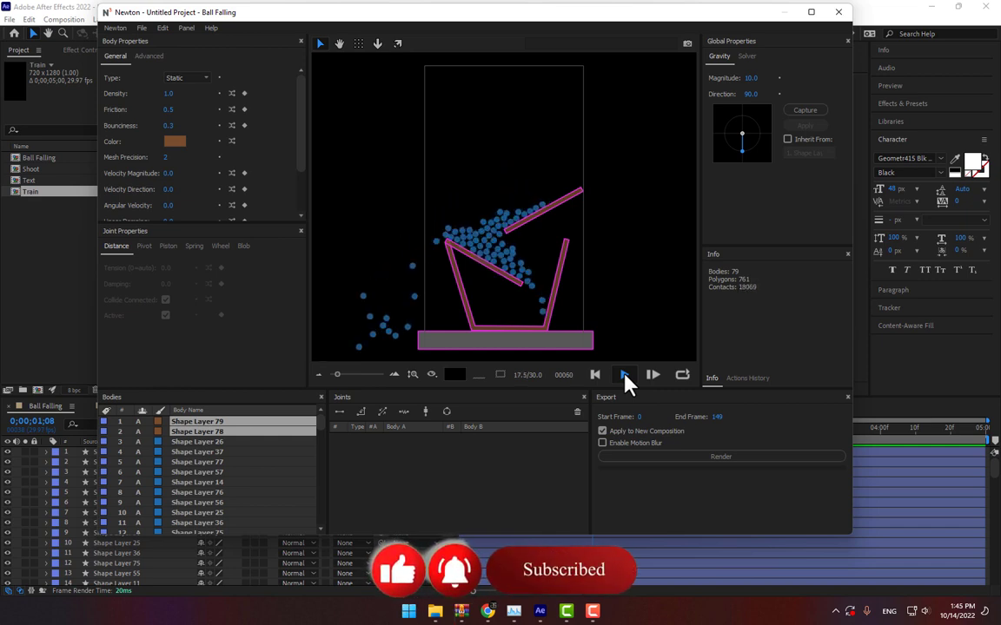
left_click(622, 376)
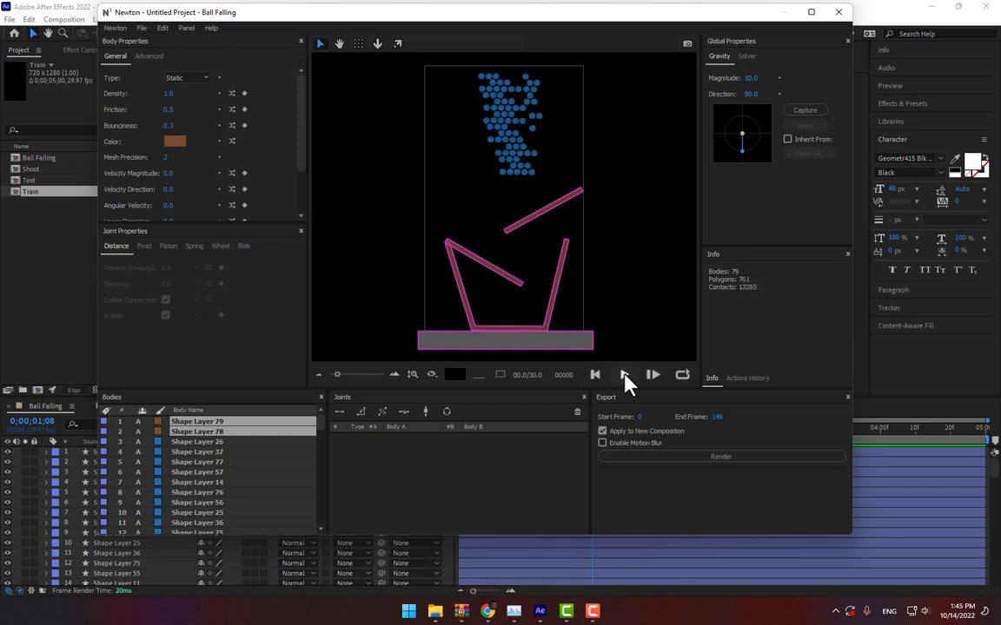
mouse_move(719, 437)
type("200")
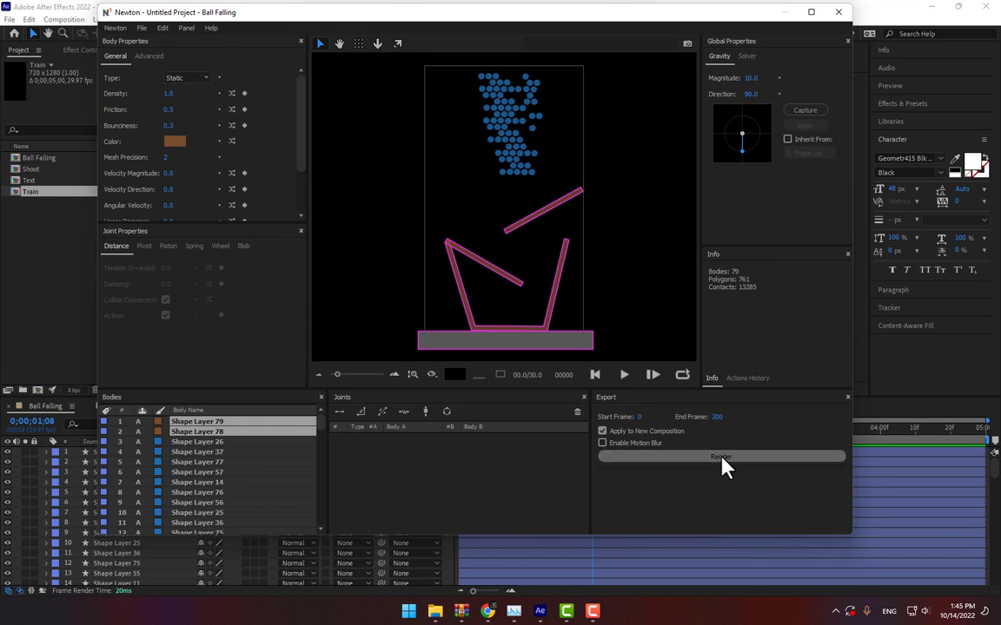
Render the ball simulation into a new Ball Falling 2 composition.
left_click(721, 455)
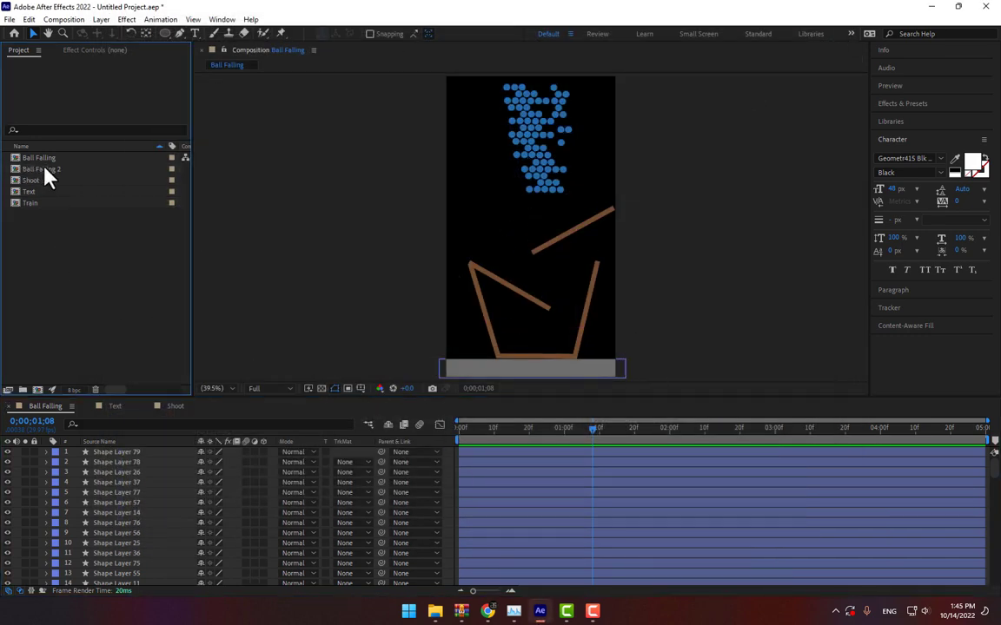
Play the rendered Ball Falling 2 composition, then switch to the Text composition for Newton 3.
left_click(43, 170)
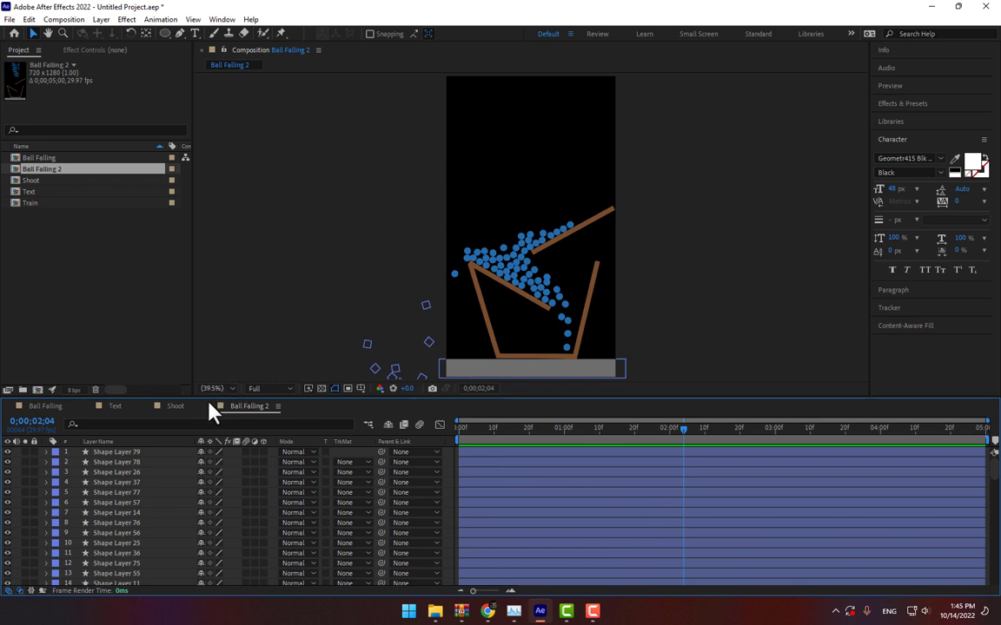
left_click(115, 407)
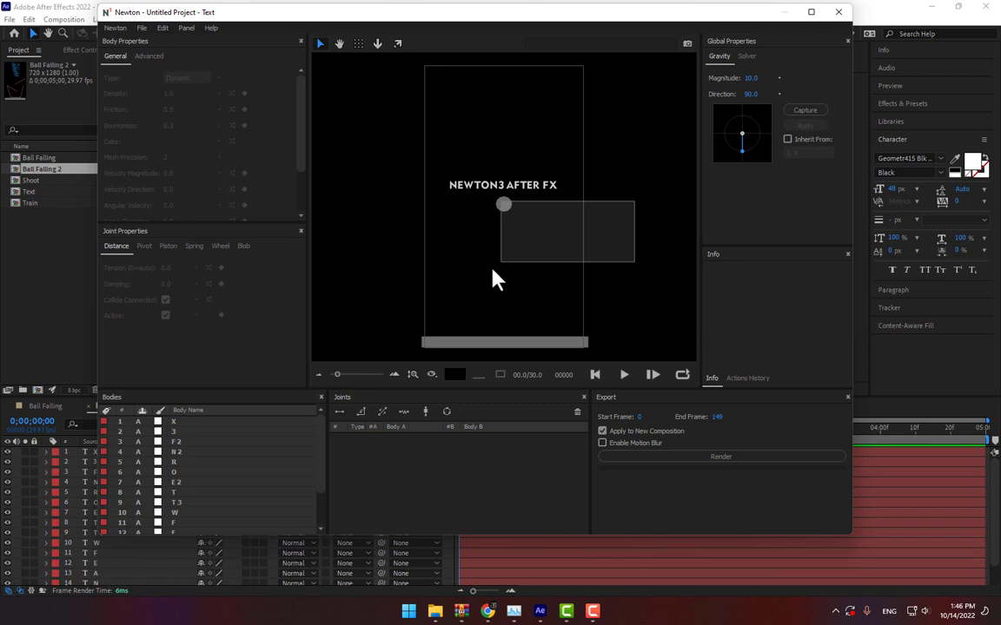
Select all the NEWTON3 AFTER FX letter bodies and set their Type to Dynamic.
left_click(188, 76)
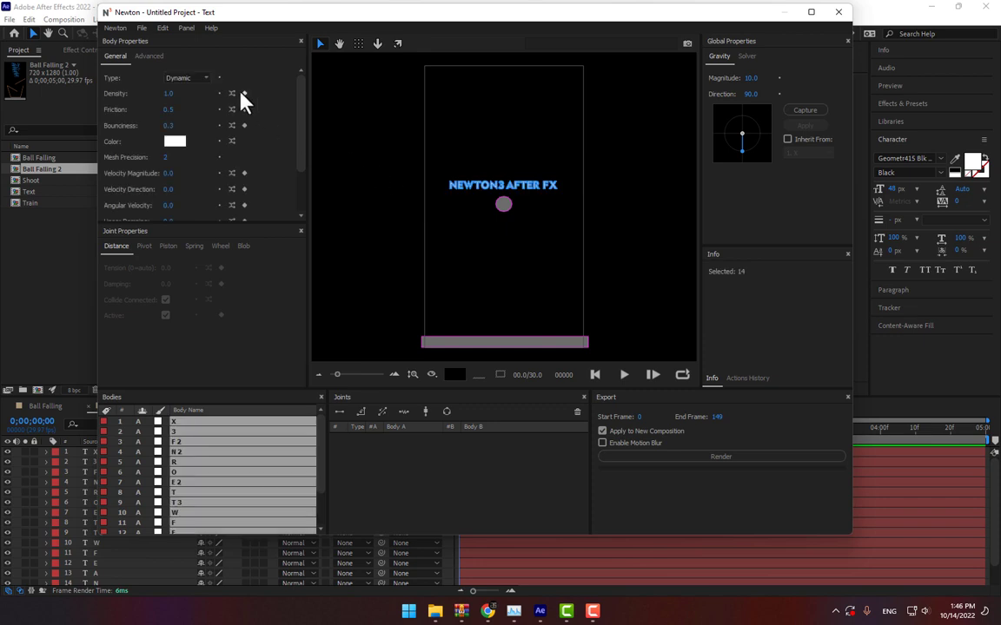
left_click(187, 77)
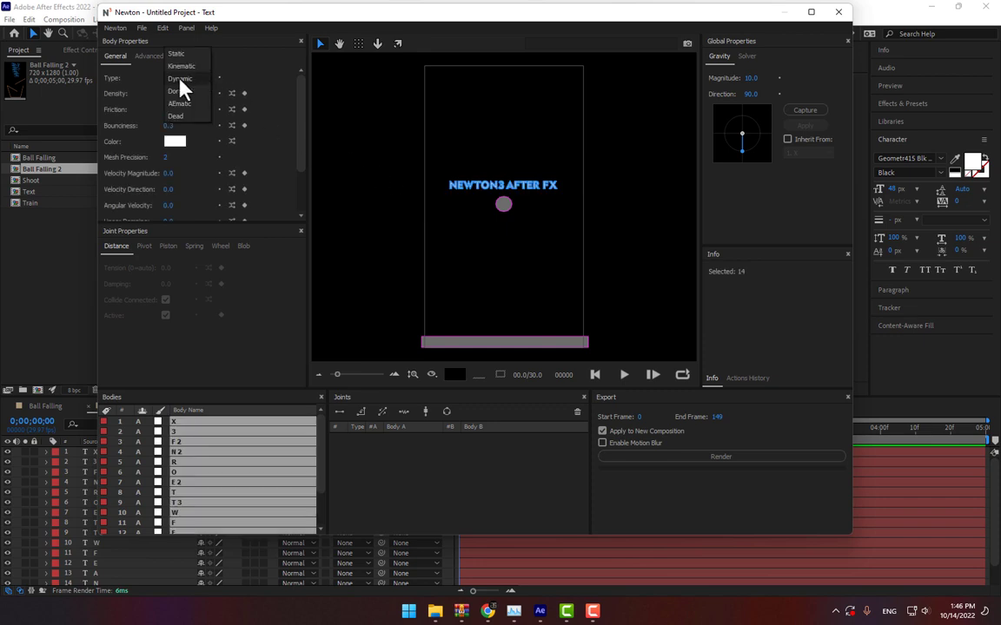
left_click(172, 82)
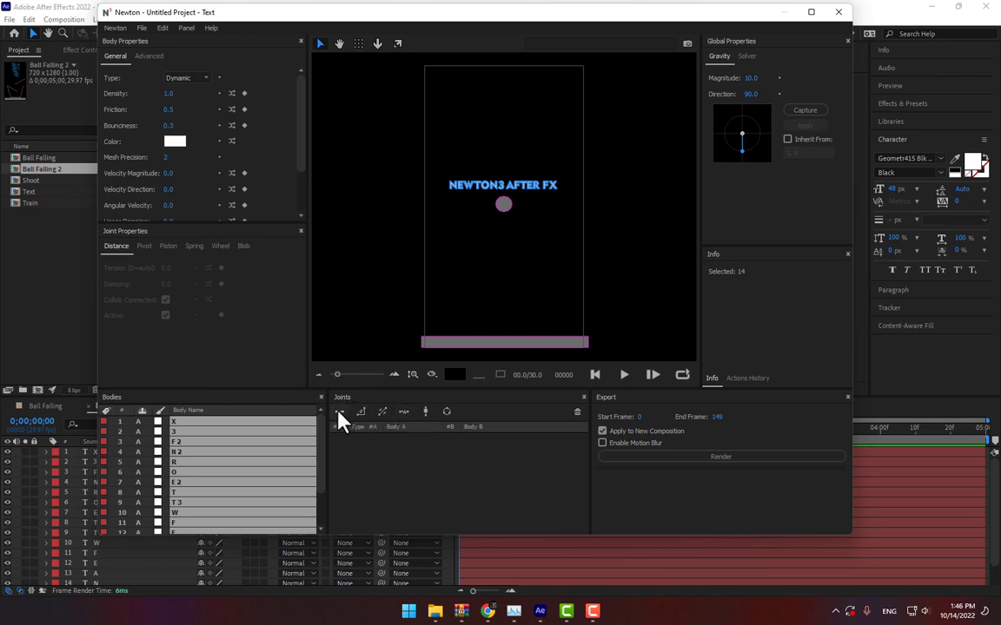
Connect the letters with joints of two types and preview the text dropping each time.
left_click(622, 375)
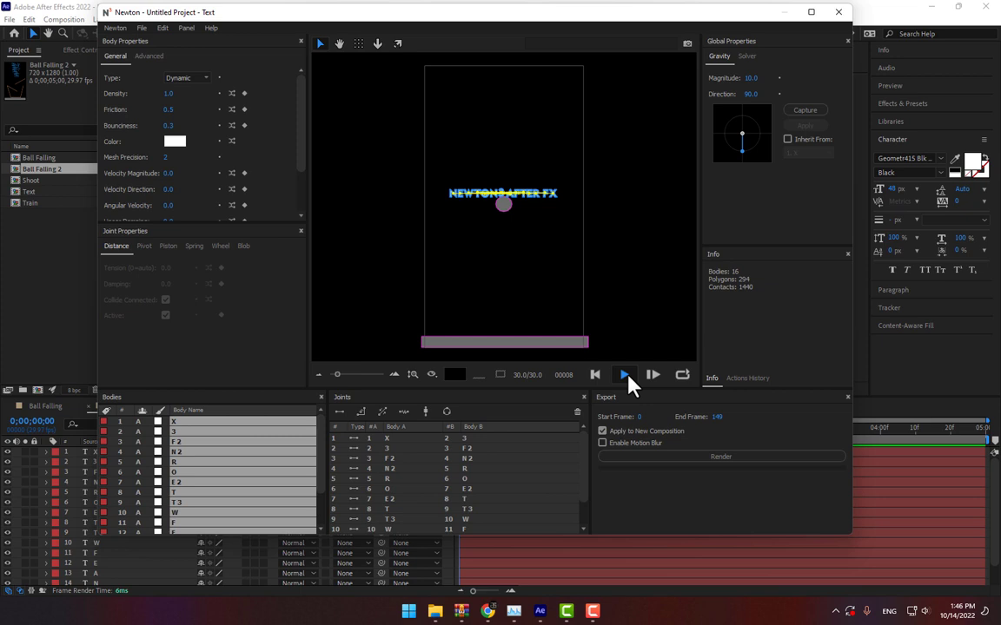
left_click(623, 375)
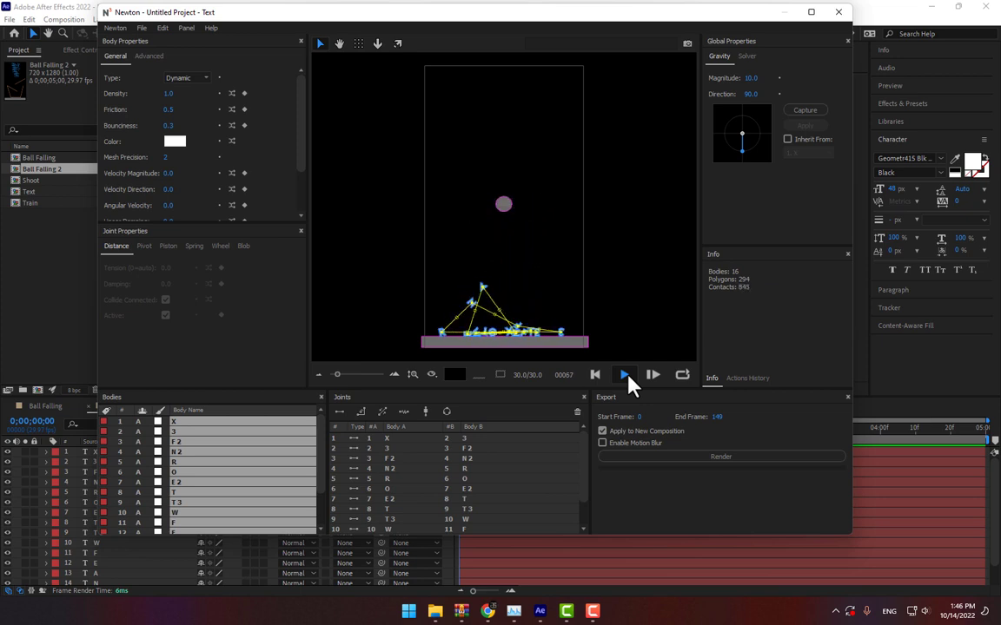
left_click(622, 375)
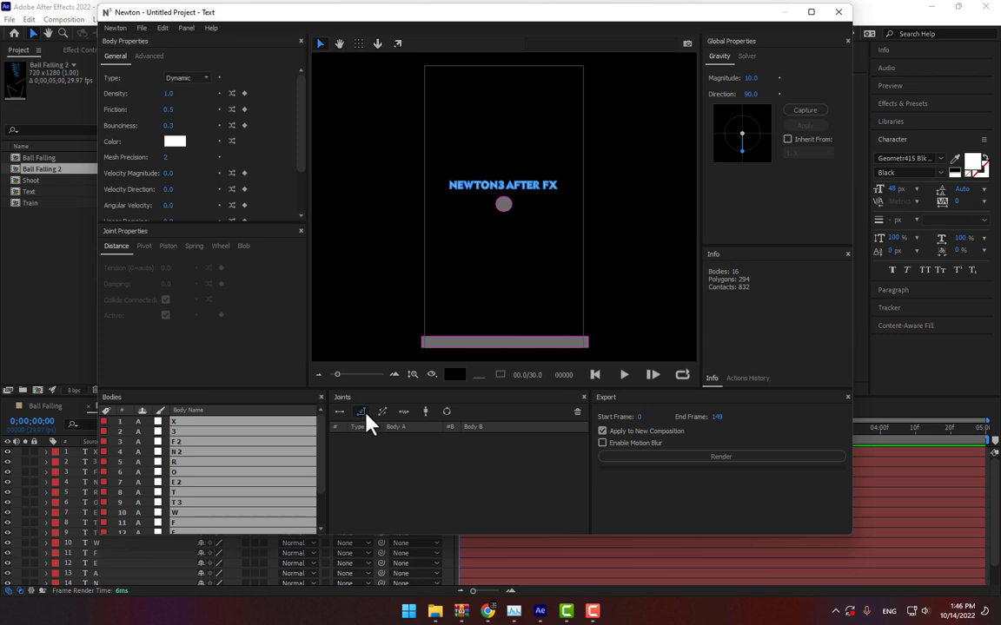
left_click(624, 375)
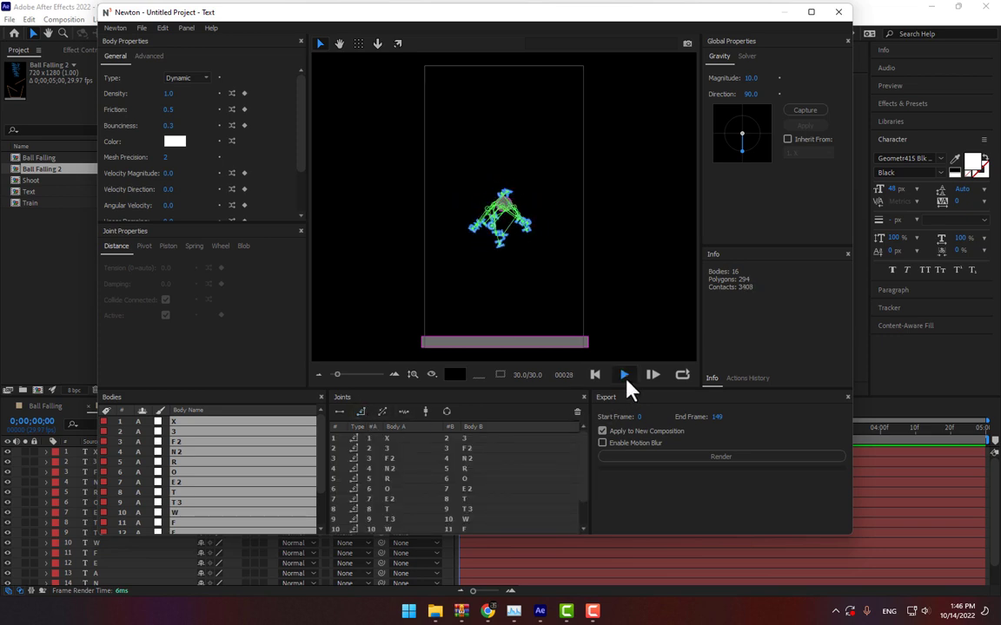
left_click(624, 375)
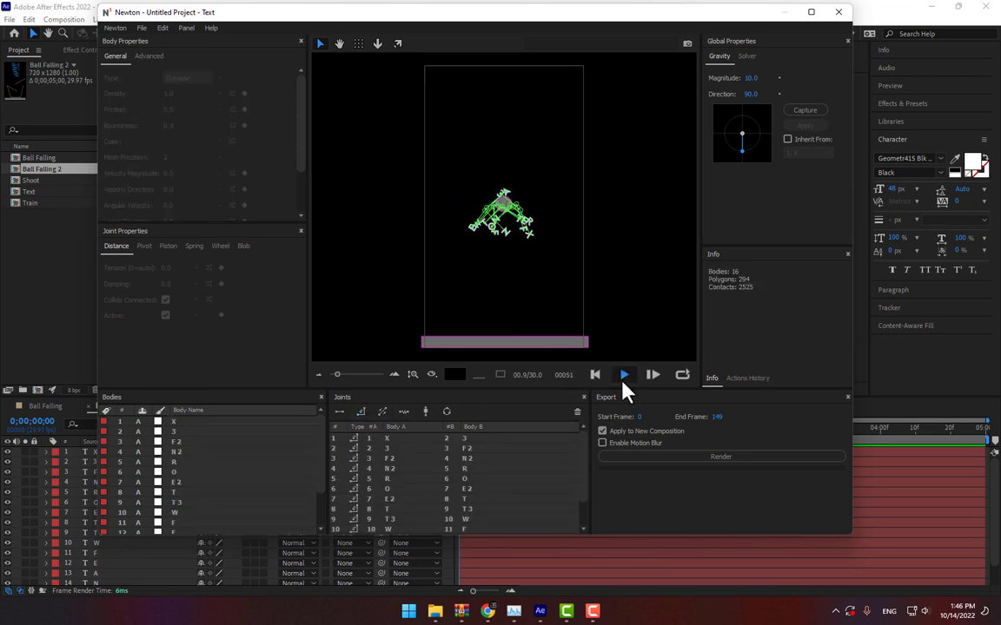
left_click(622, 373)
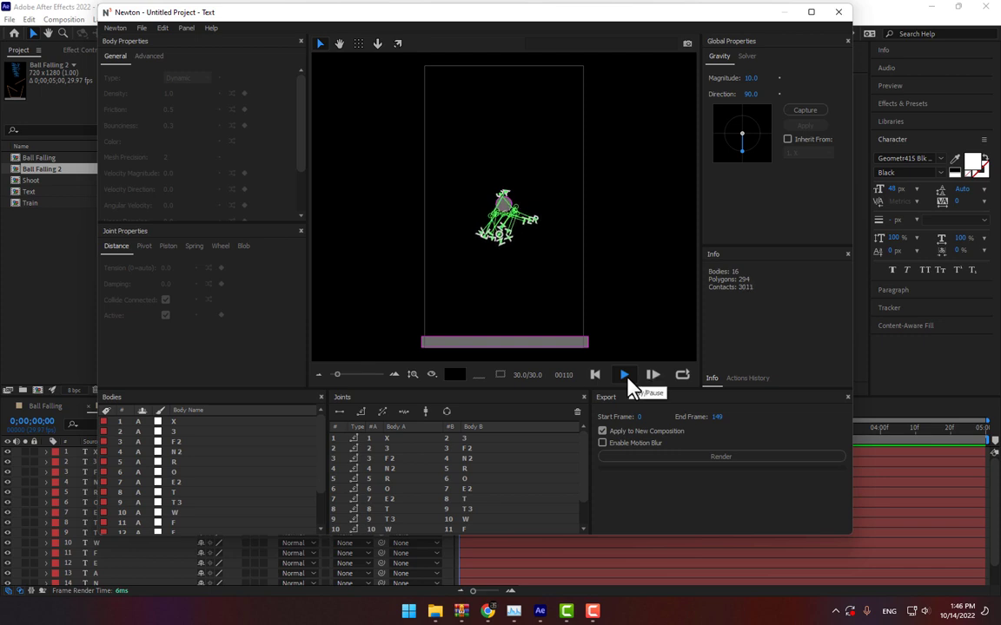
left_click(624, 375)
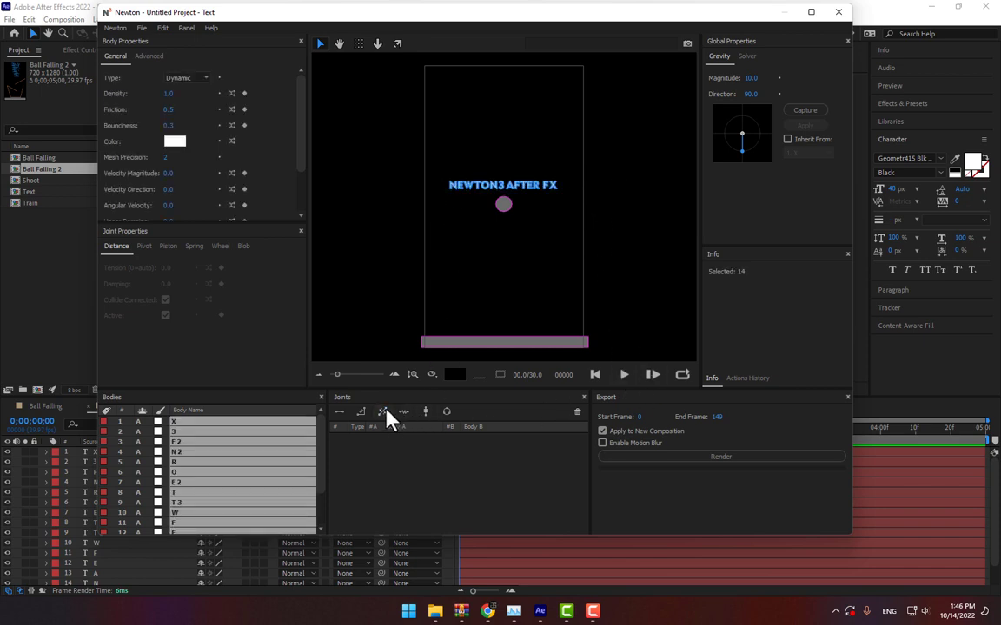
Try a third joint type on the letters and preview the simulation again.
left_click(622, 375)
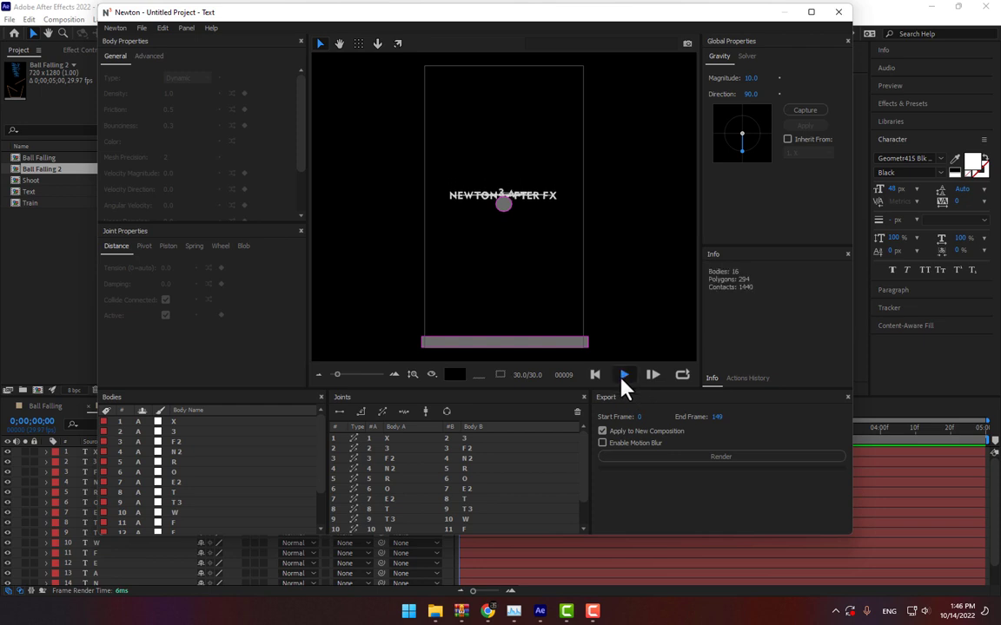
left_click(624, 376)
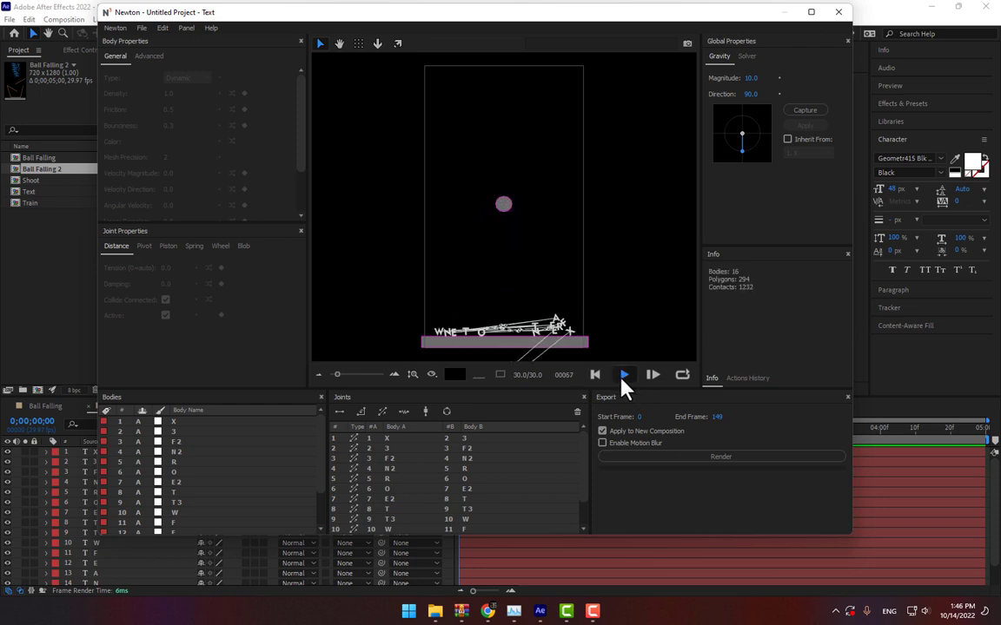
left_click(622, 375)
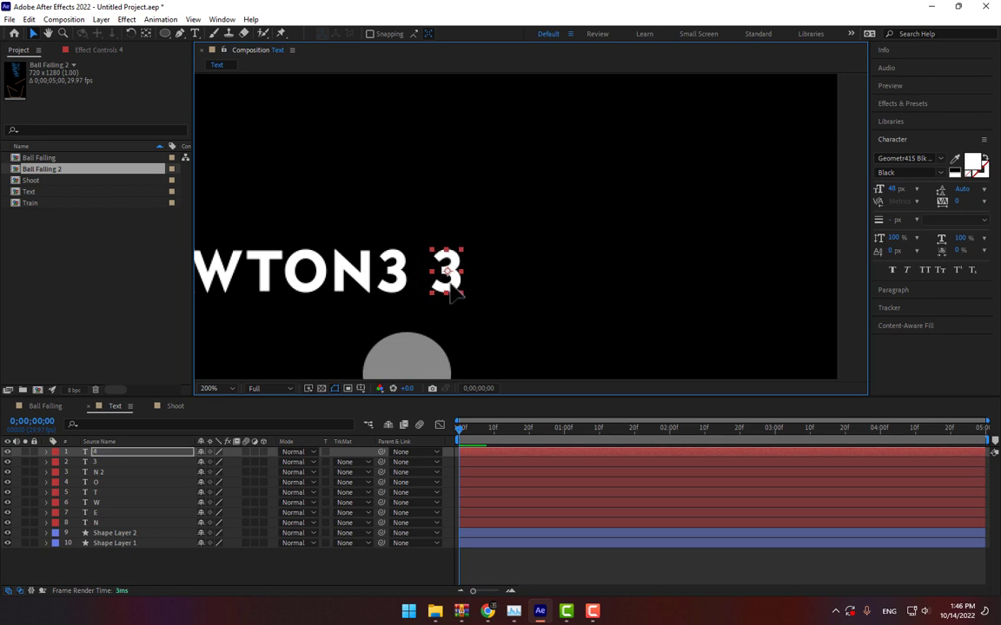
Retype the duplicated letter layers as A, F and R to spell out AFTER FX.
type("A")
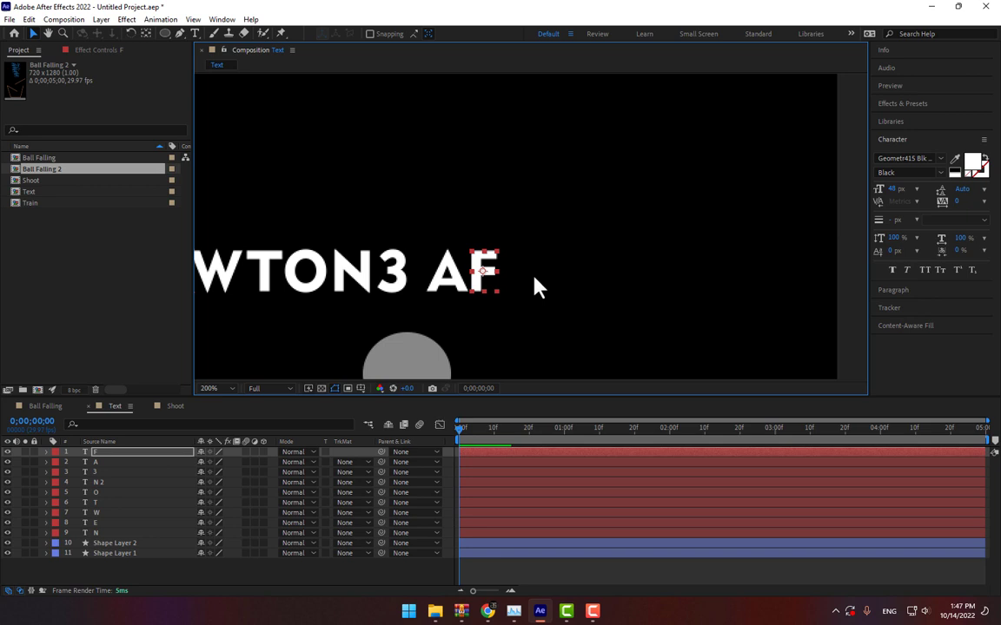
type("F")
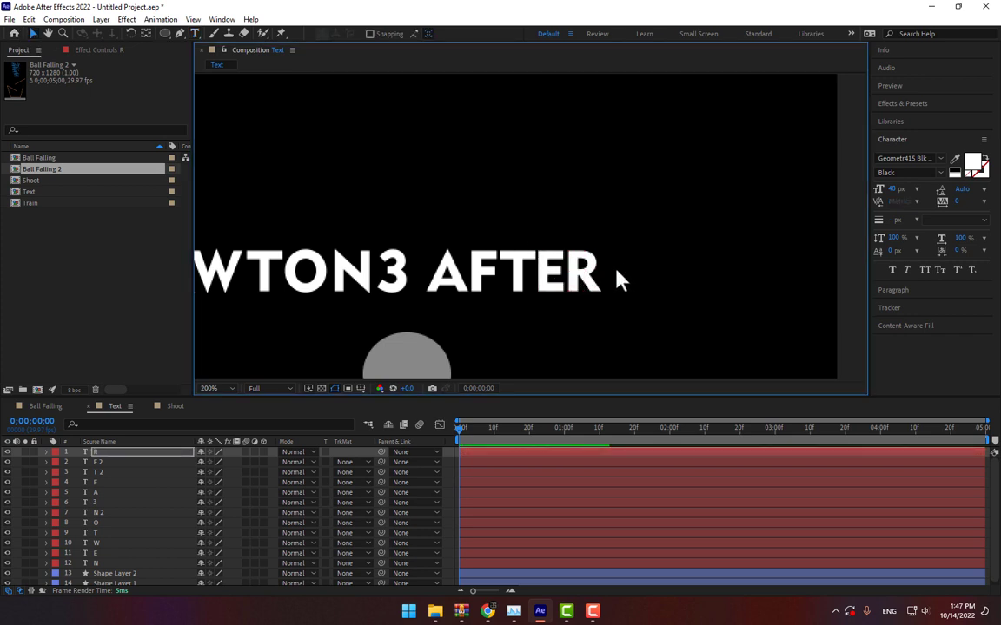
type("R")
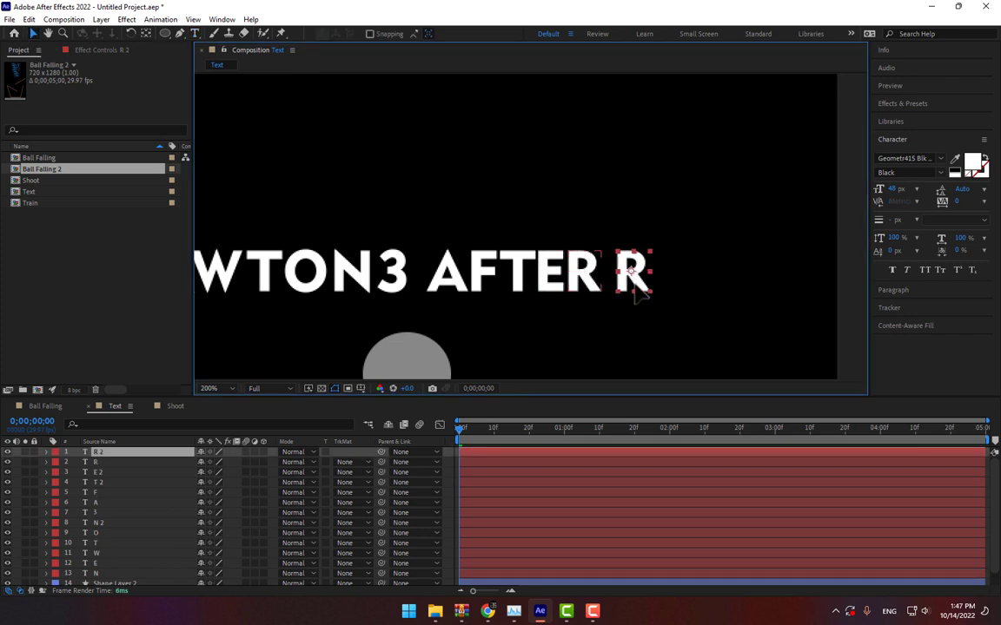
type("R")
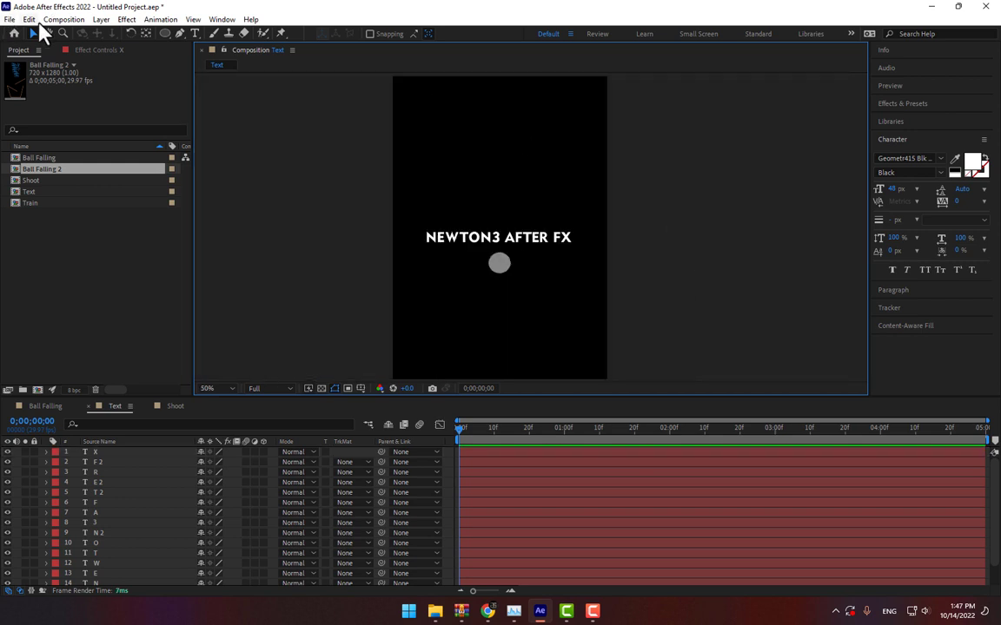
mouse_move(338, 302)
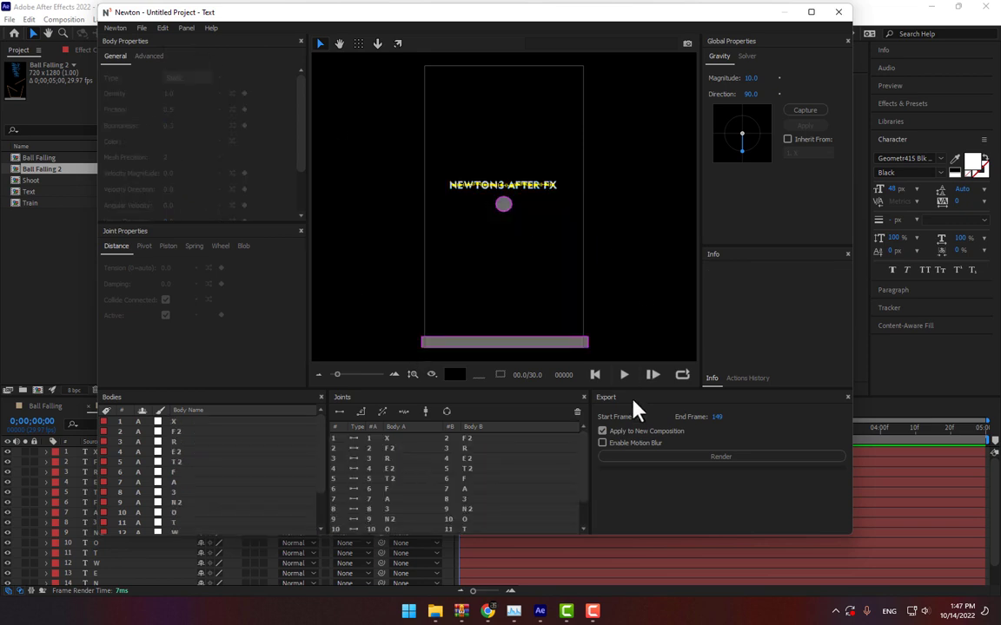
Preview the loose letters falling, first all of them and then only the selected ones.
left_click(622, 375)
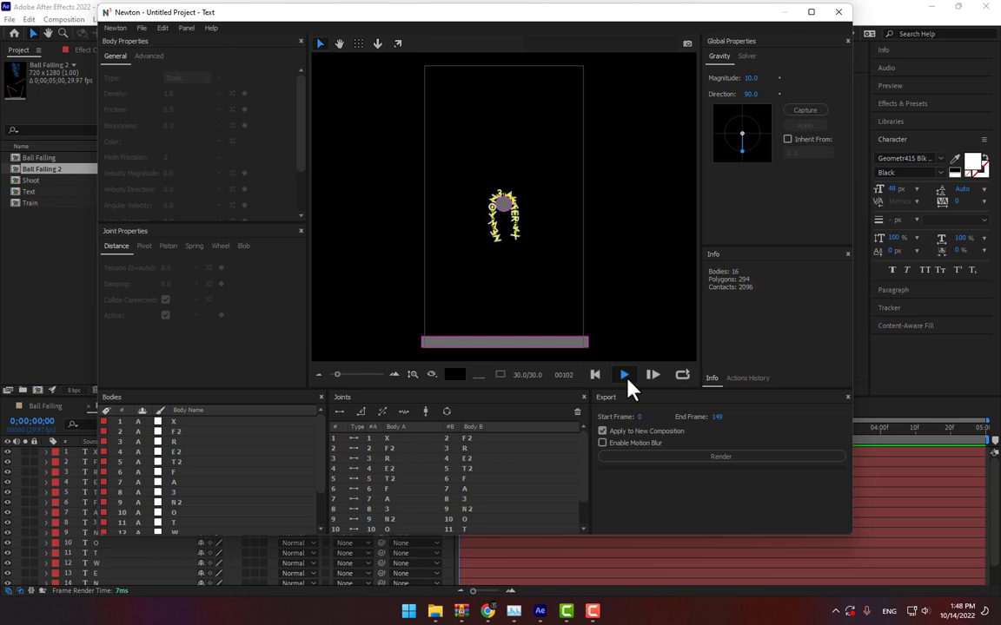
left_click(594, 376)
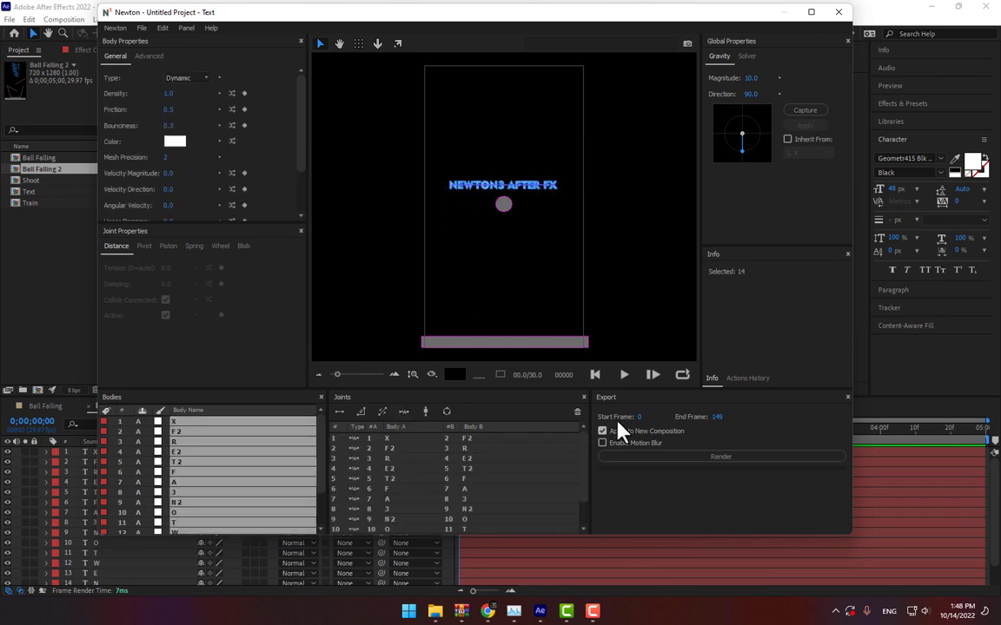
left_click(622, 375)
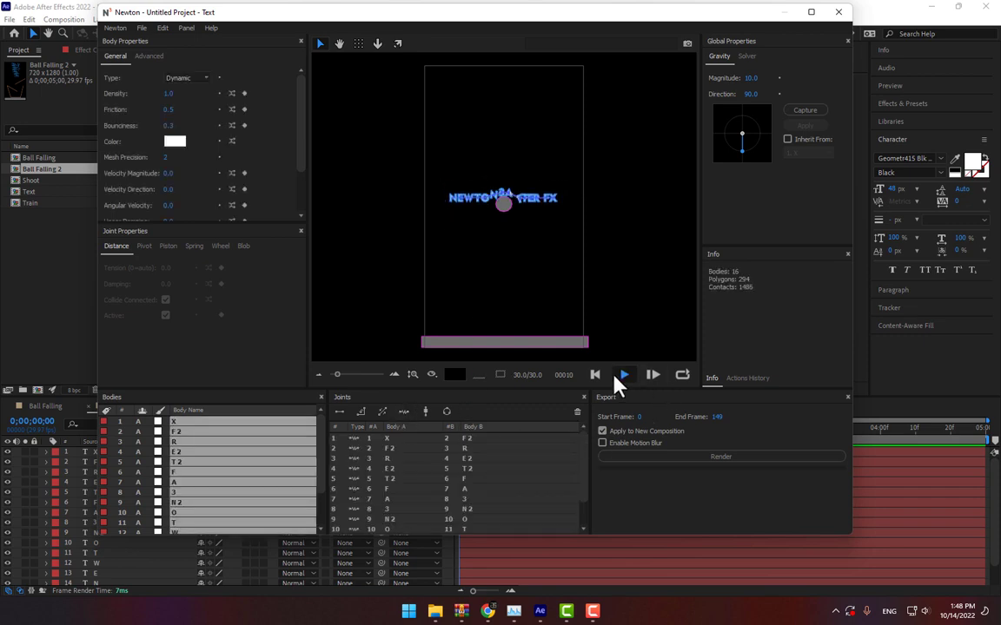
left_click(621, 375)
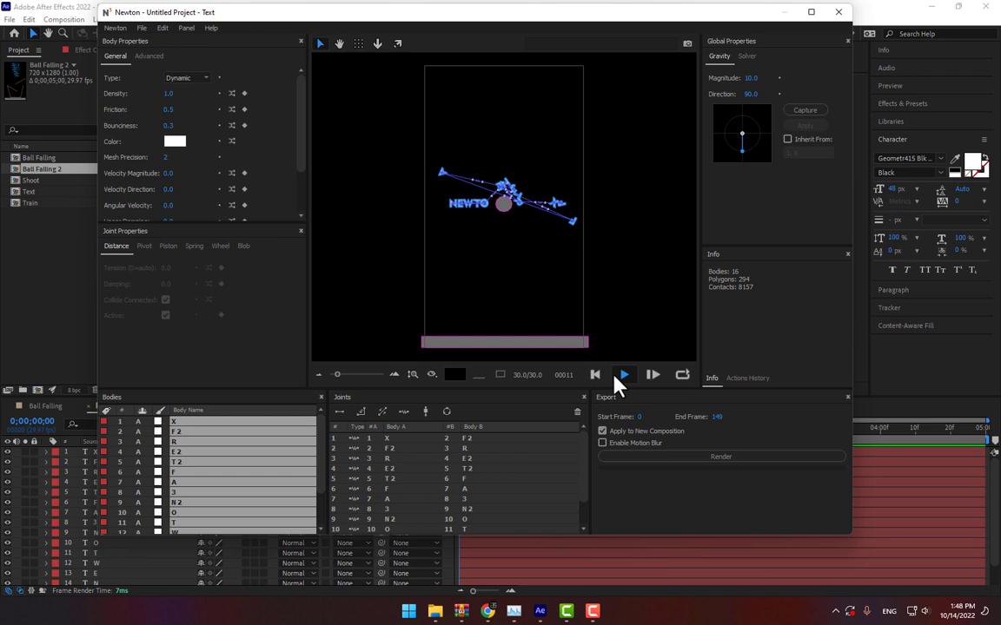
left_click(594, 376)
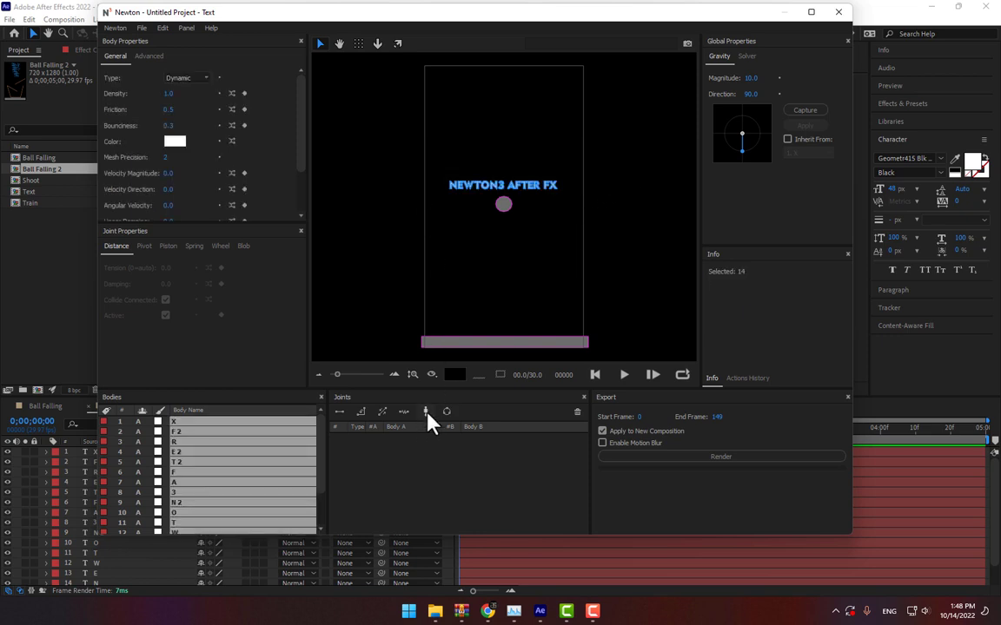
Join the selected letters to the ball with new joints and preview them swinging.
left_click(622, 376)
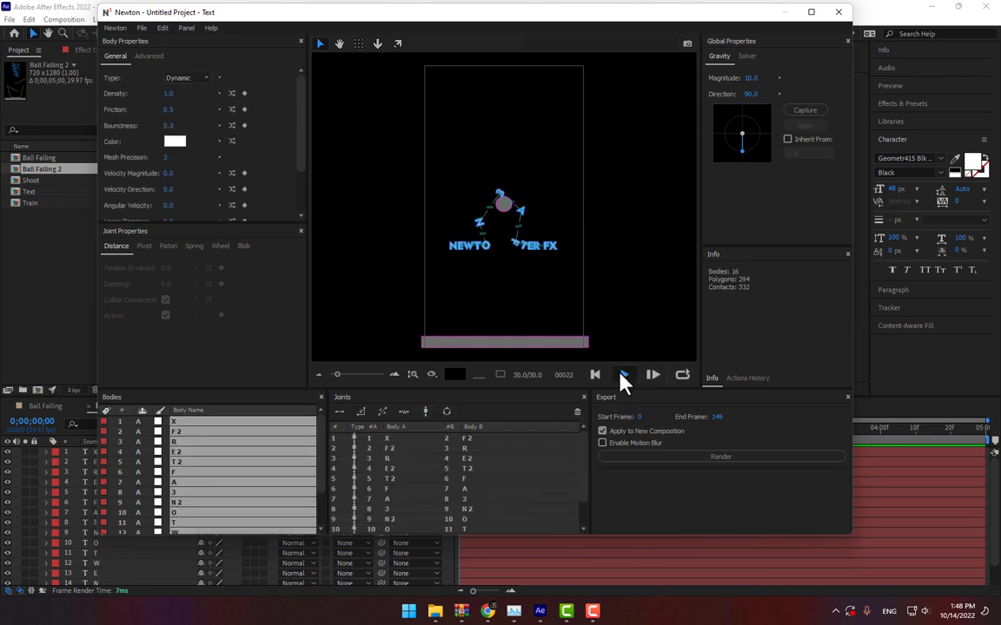
left_click(623, 375)
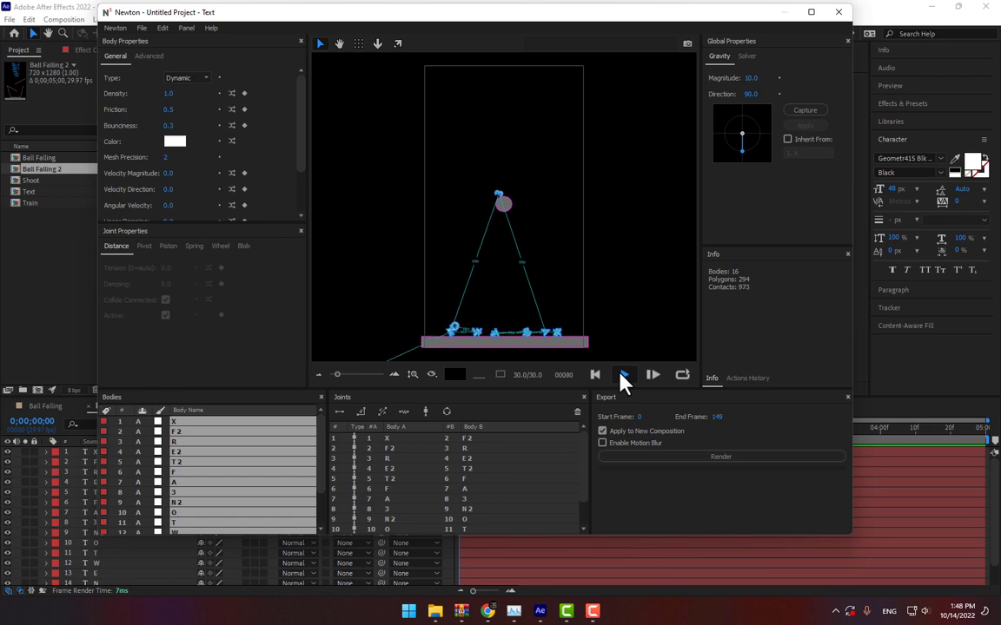
left_click(594, 375)
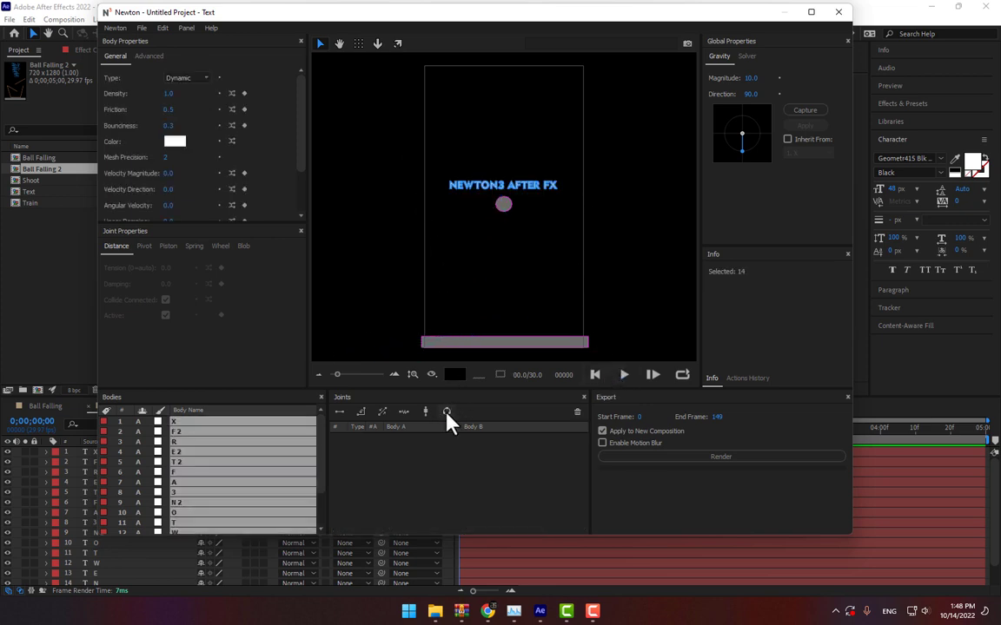
Attach the letters with a different joint type and preview the text collapsing.
left_click(622, 376)
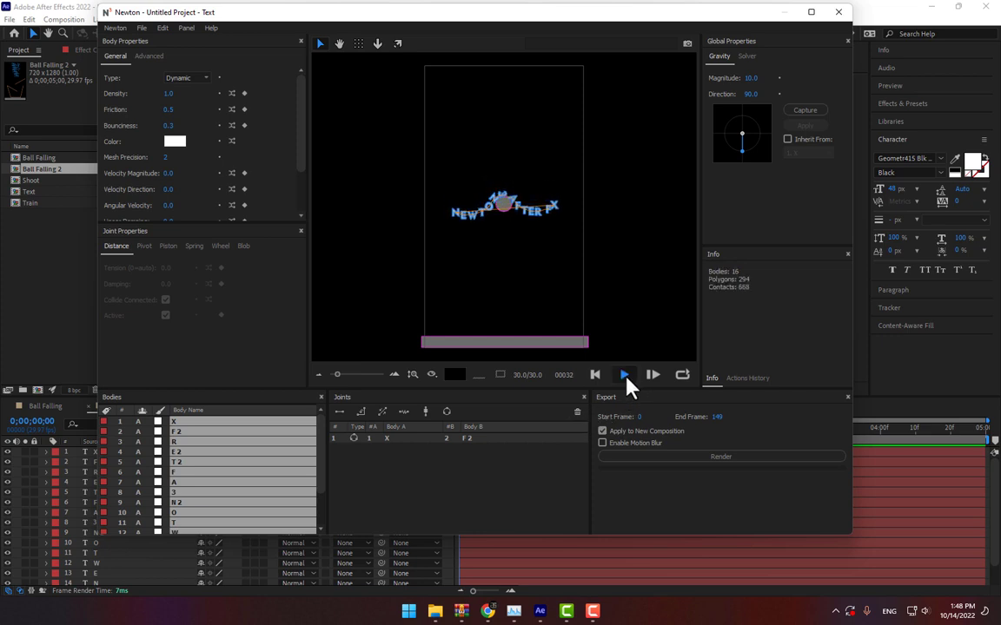
left_click(624, 375)
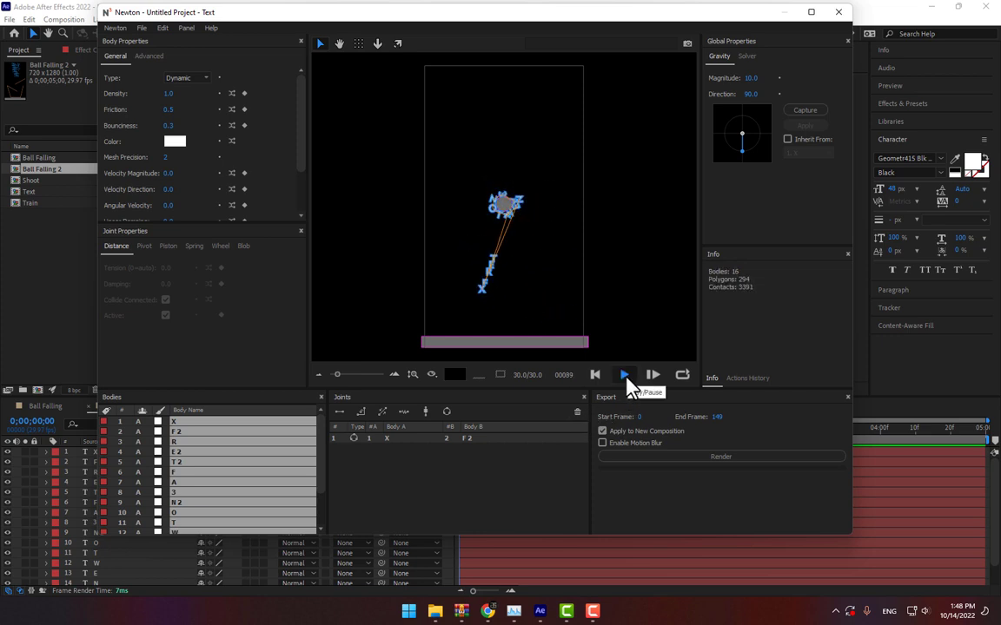
left_click(624, 375)
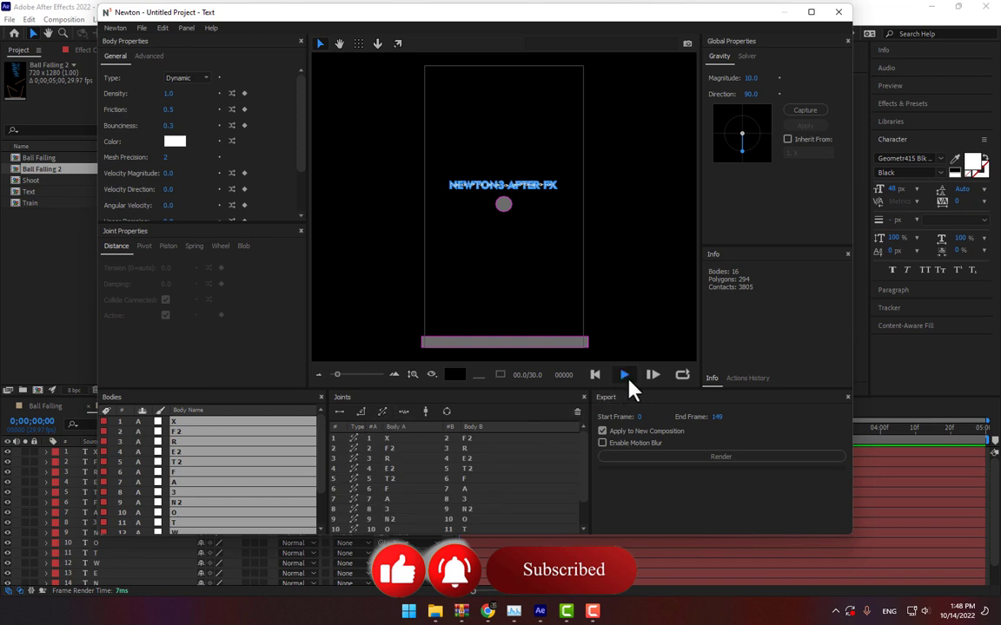
left_click(623, 375)
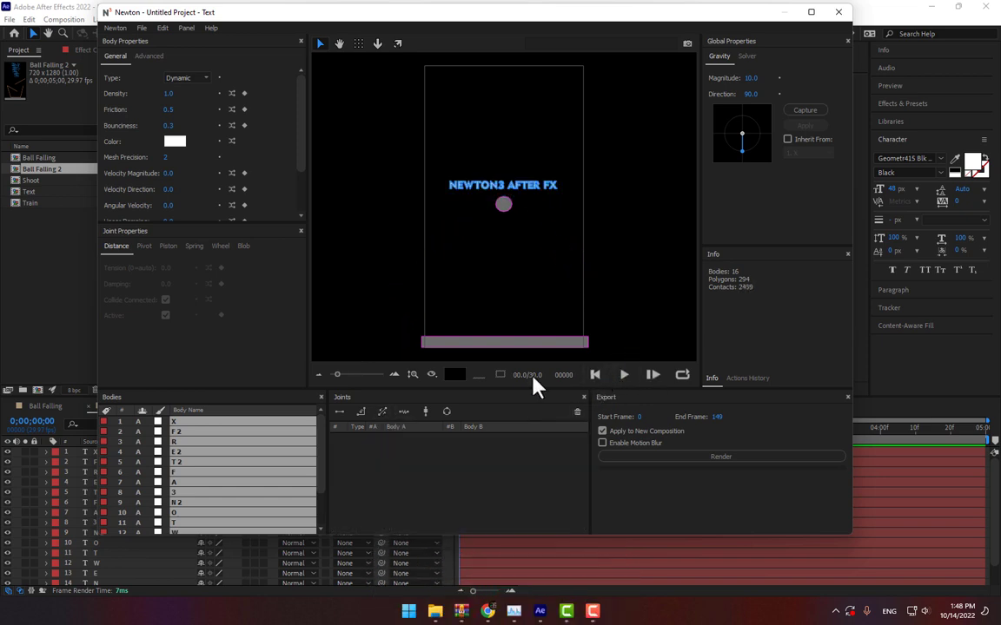
Try another joint type, preview it, and render the result to a new Text 2 composition.
left_click(622, 375)
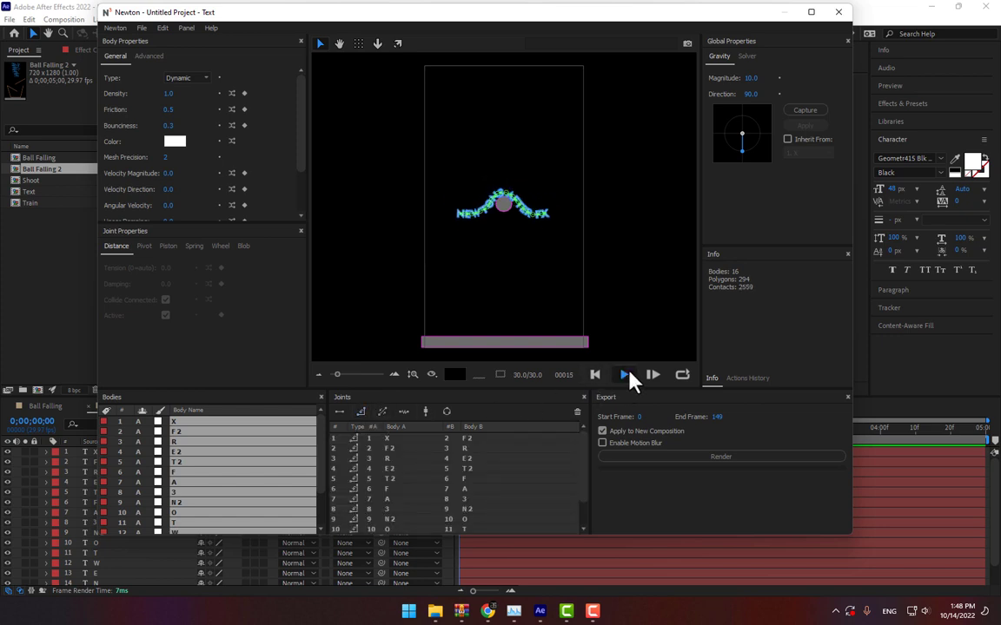
left_click(622, 375)
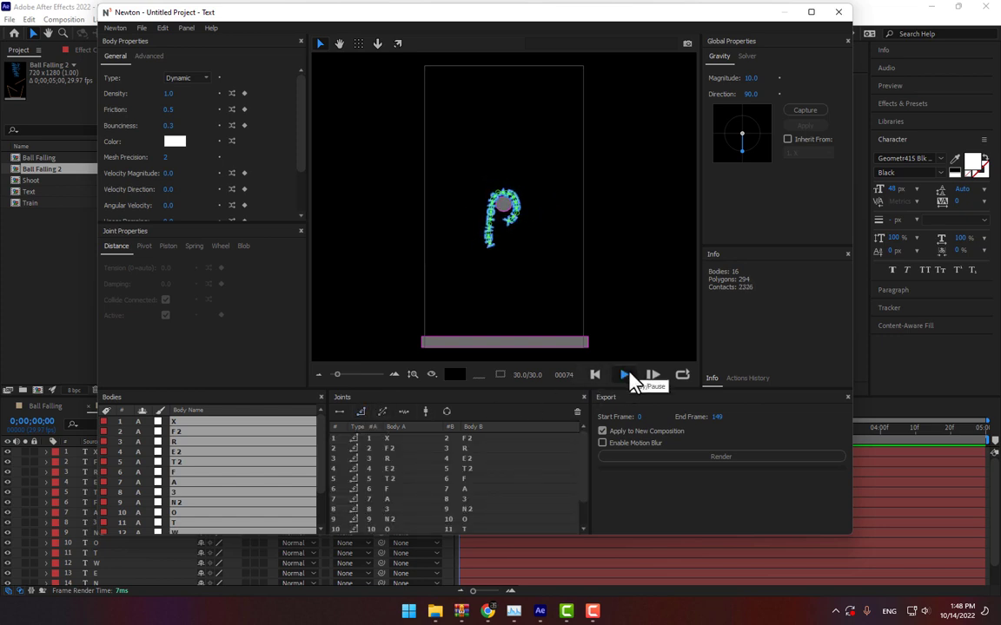
left_click(622, 375)
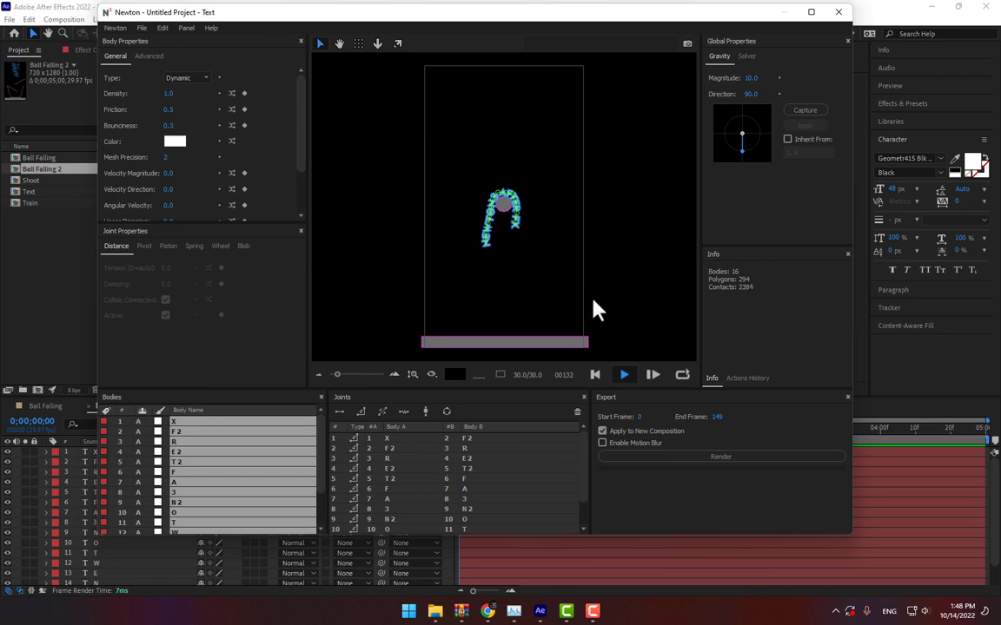
left_click(720, 455)
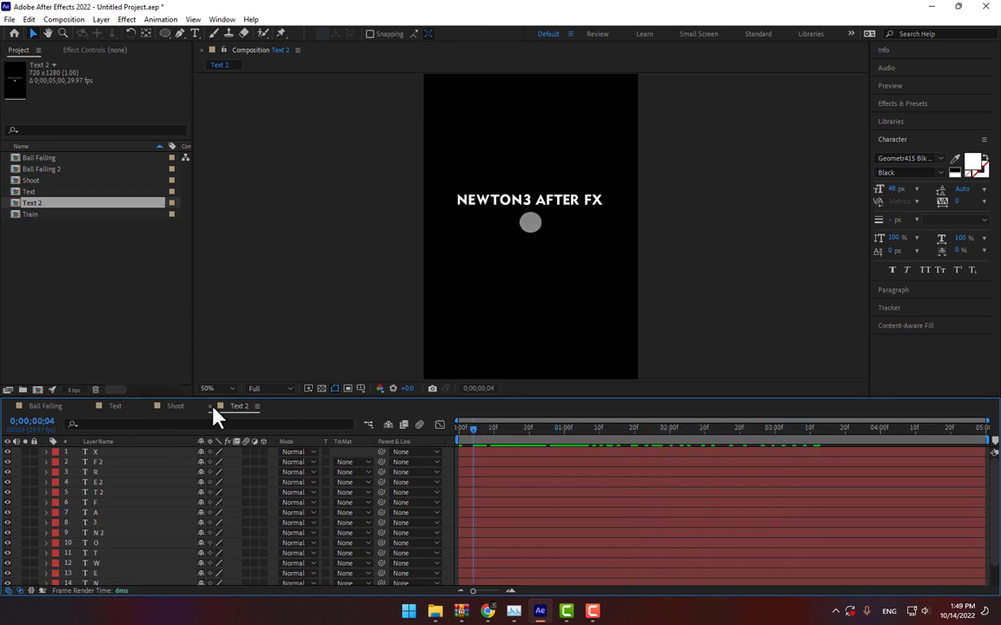
Switch the timeline to the Shoot composition with the brick tower and blue balls.
left_click(174, 406)
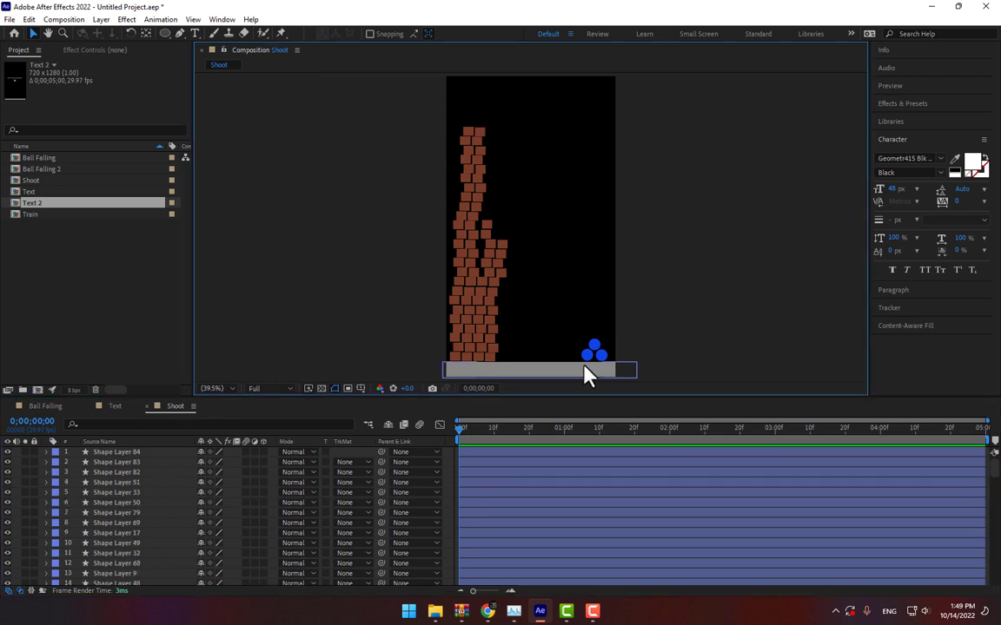
Load the Shoot composition into Newton and set the tower bricks as dynamic bodies.
left_click(90, 14)
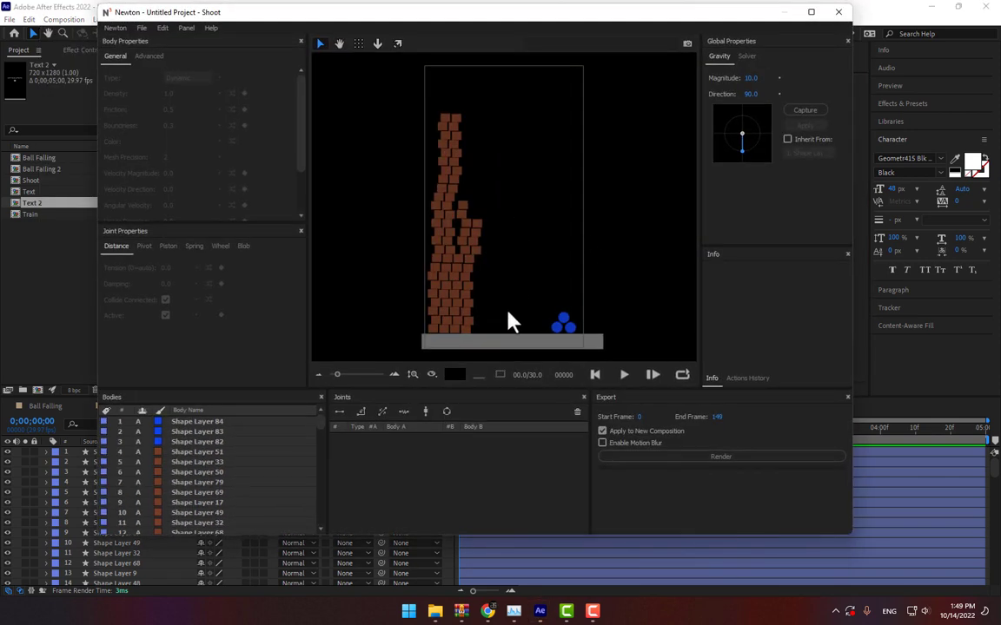
left_click(184, 77)
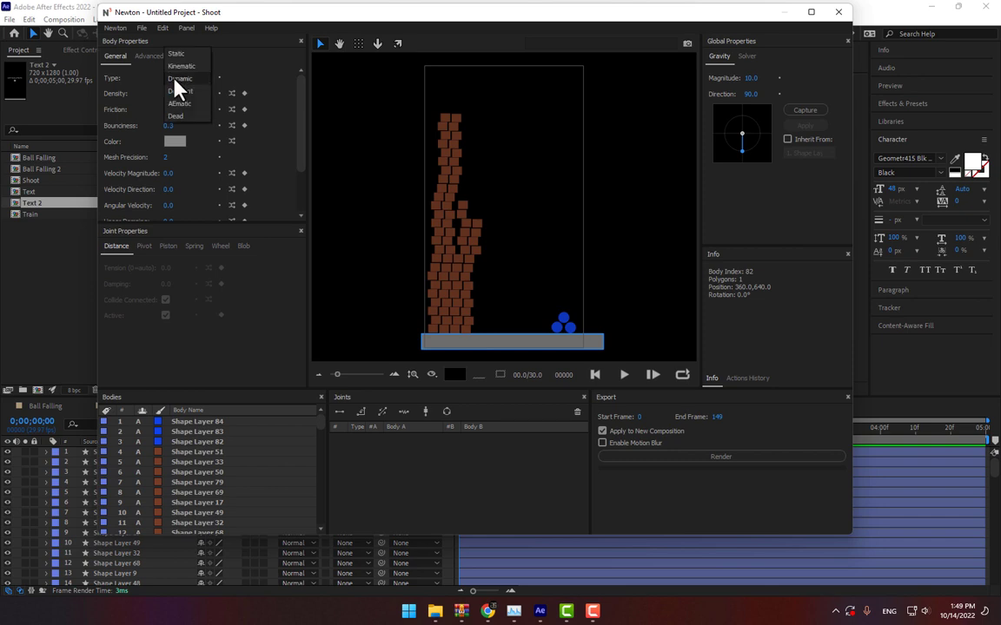
left_click(174, 57)
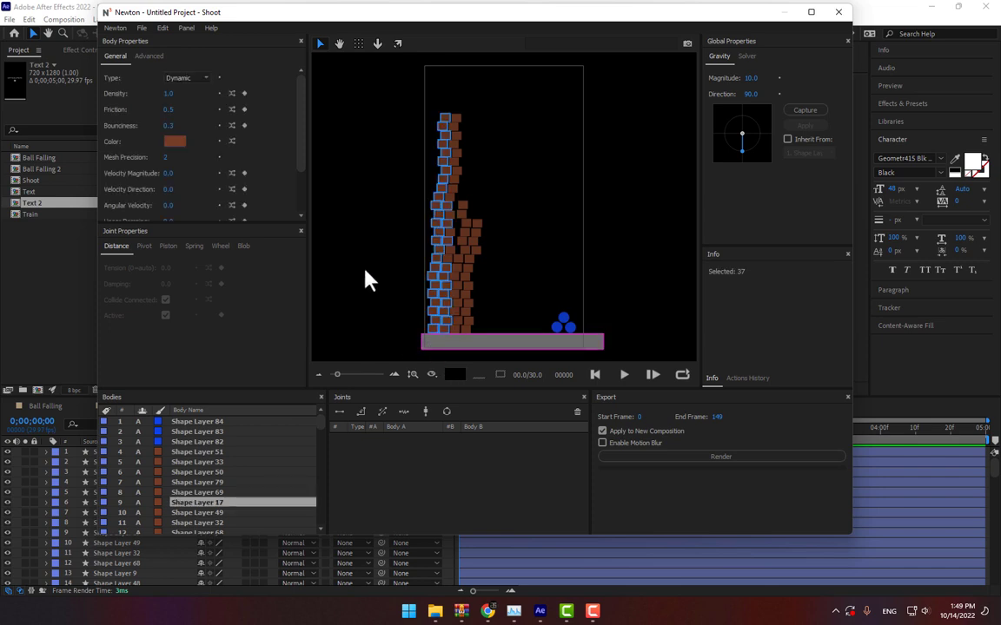
left_click(177, 73)
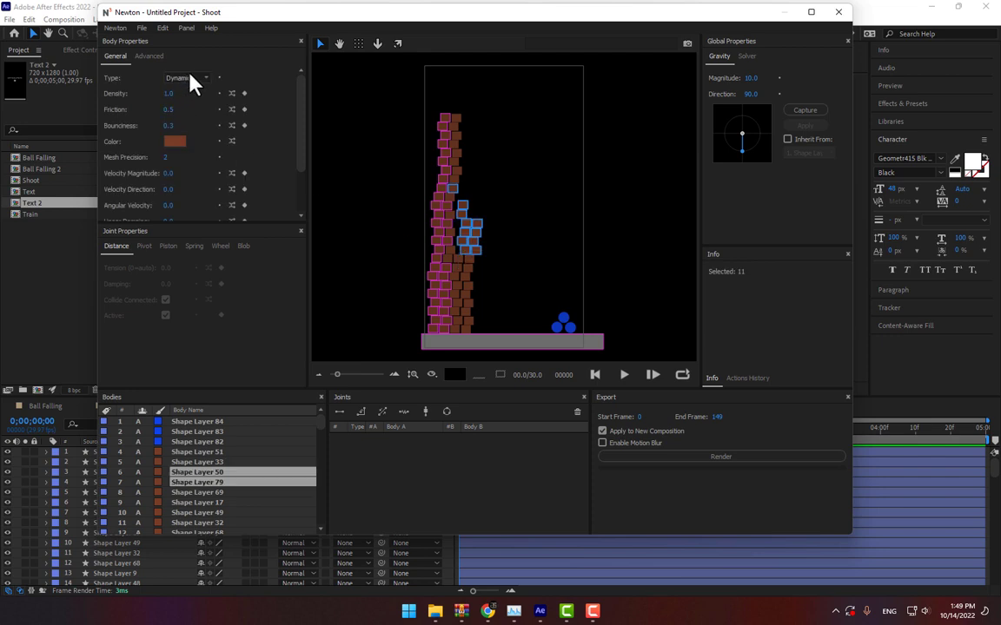
left_click(182, 79)
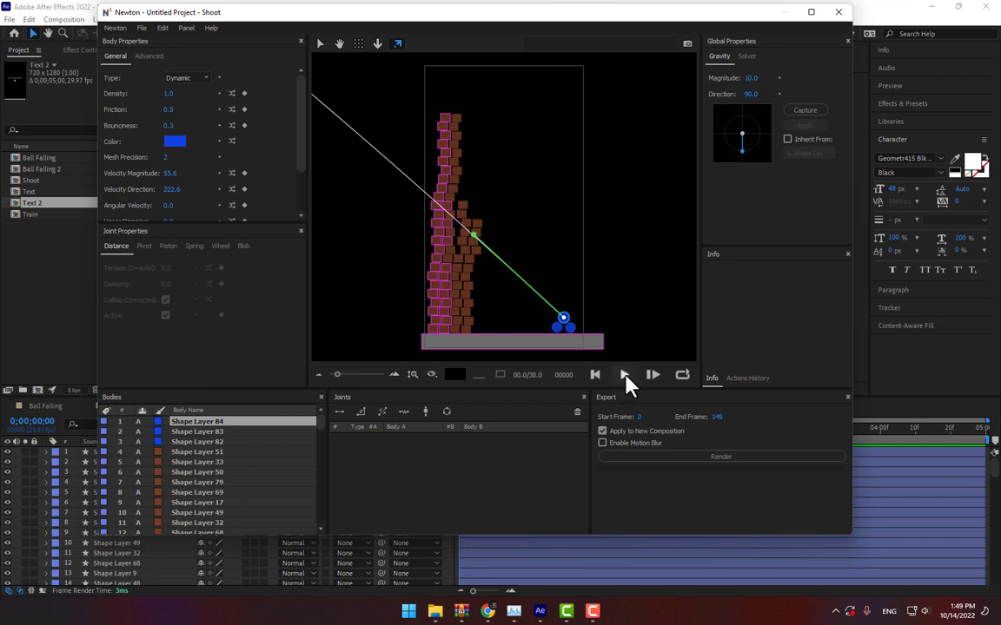
Preview a blue ball smashing into the brick tower, then reset the simulation.
left_click(623, 375)
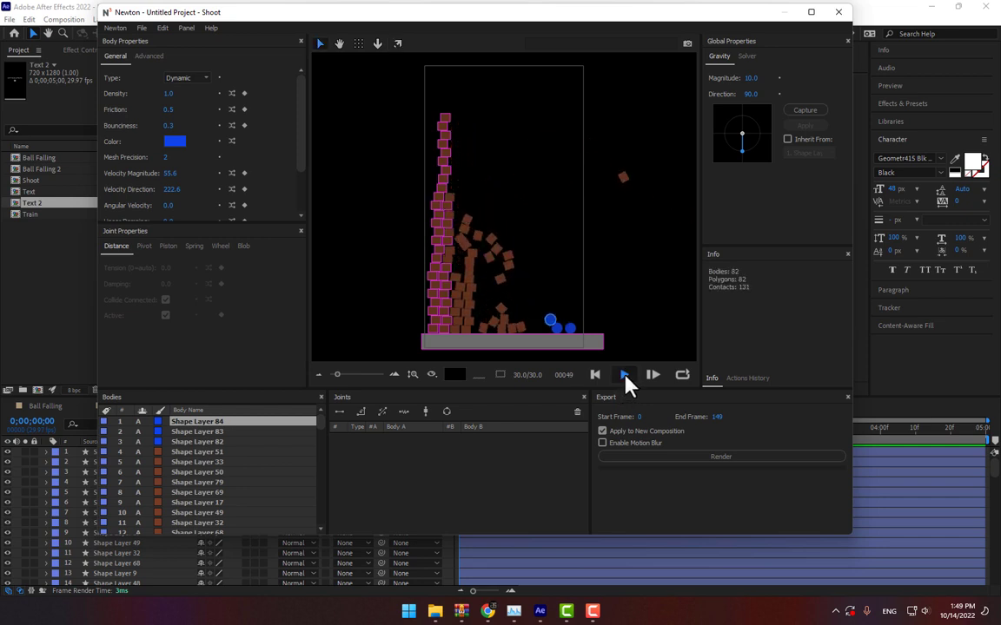
left_click(624, 375)
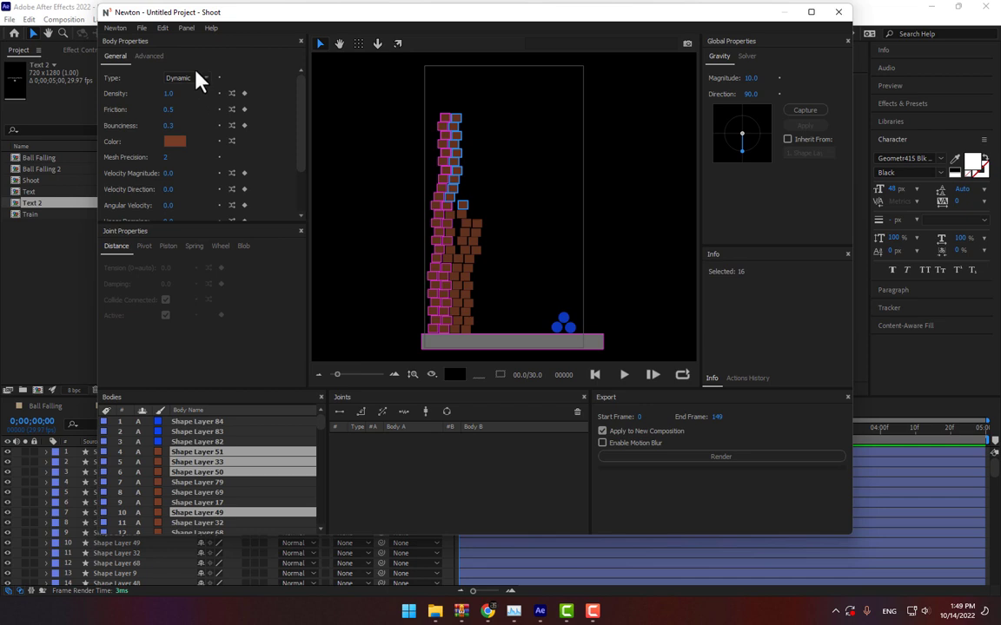
Set groups of tower bricks to Dormant type and preview the ball hitting the tower again.
left_click(191, 79)
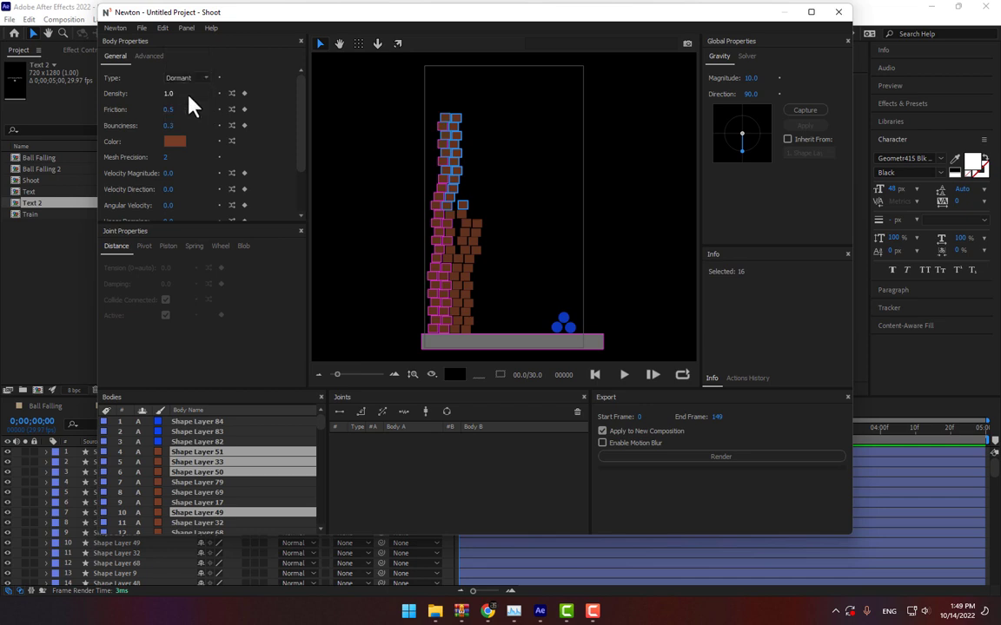
left_click(182, 76)
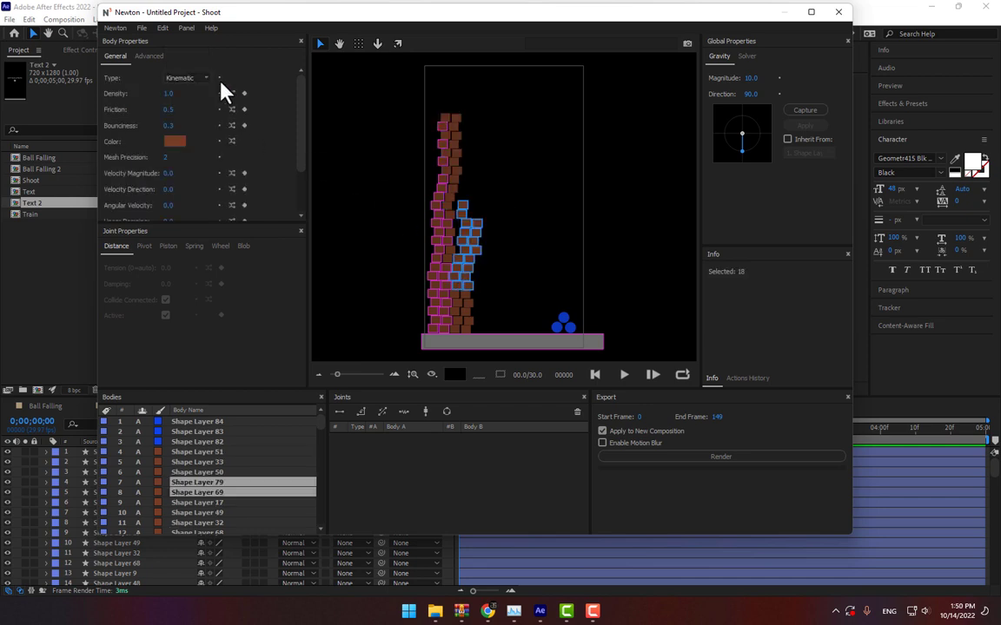
left_click(198, 78)
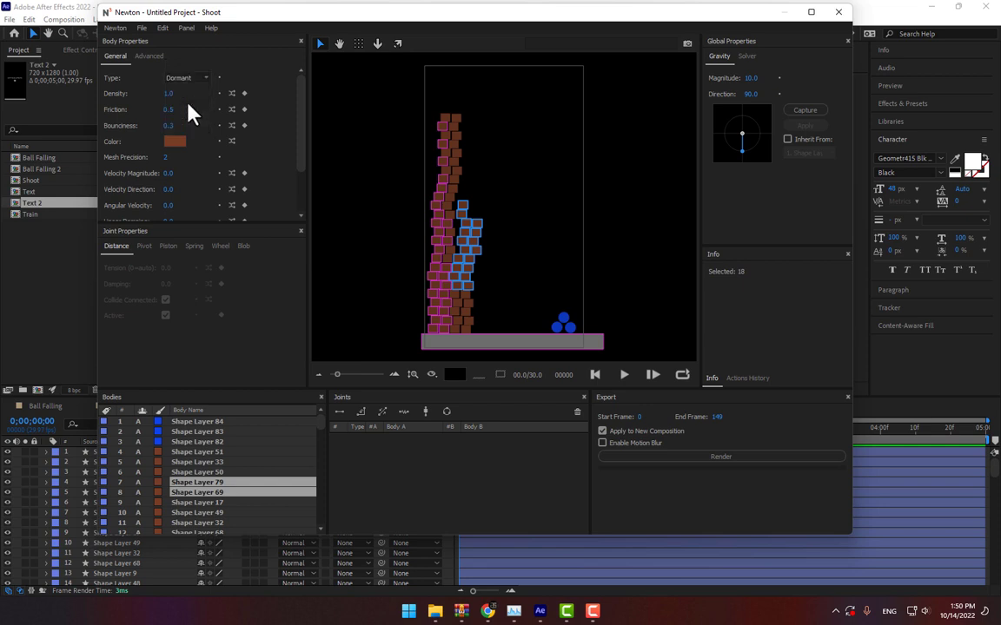
left_click(622, 376)
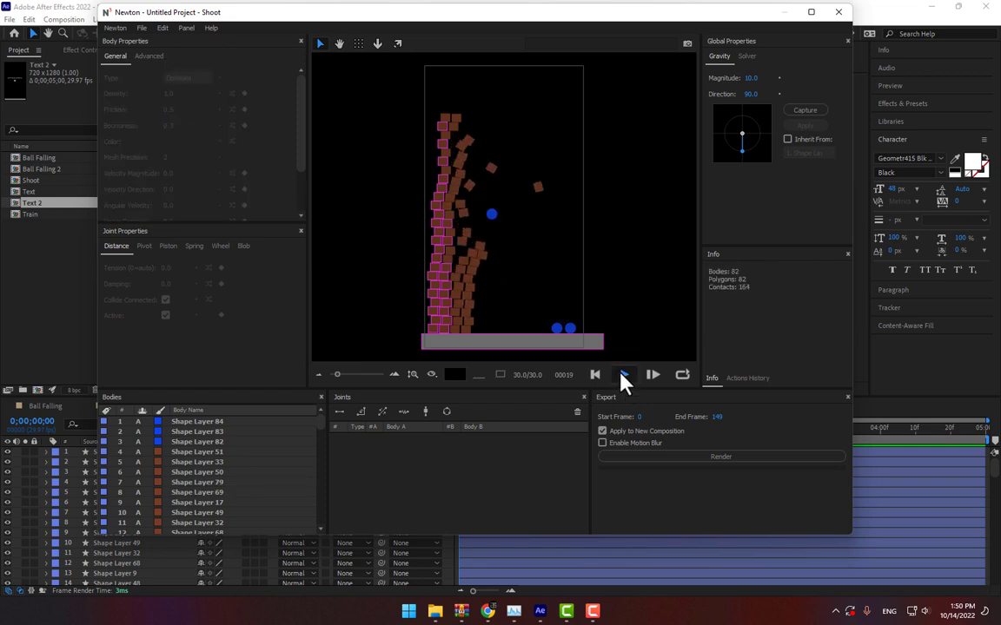
left_click(624, 376)
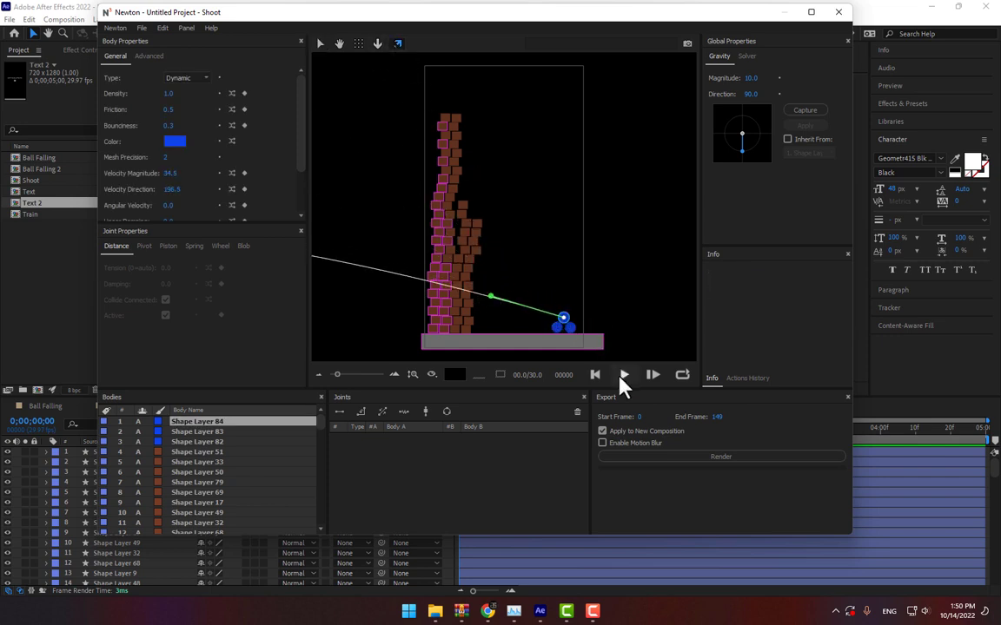
Drag a blue ball's velocity arrow toward the tower, preview the impact, and render to a new composition.
left_click(623, 376)
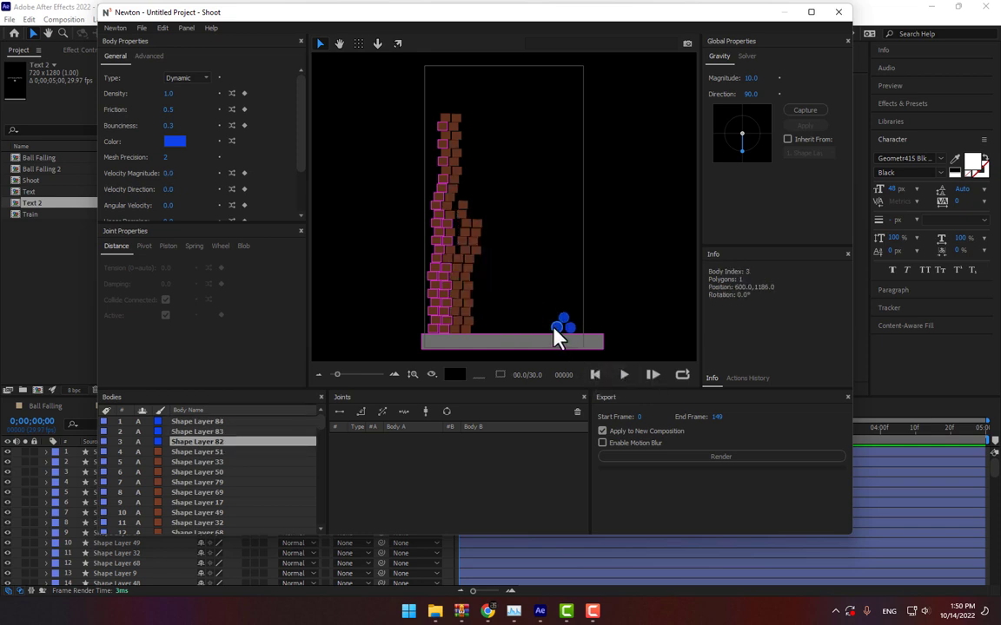
left_click_drag(558, 326, 460, 159)
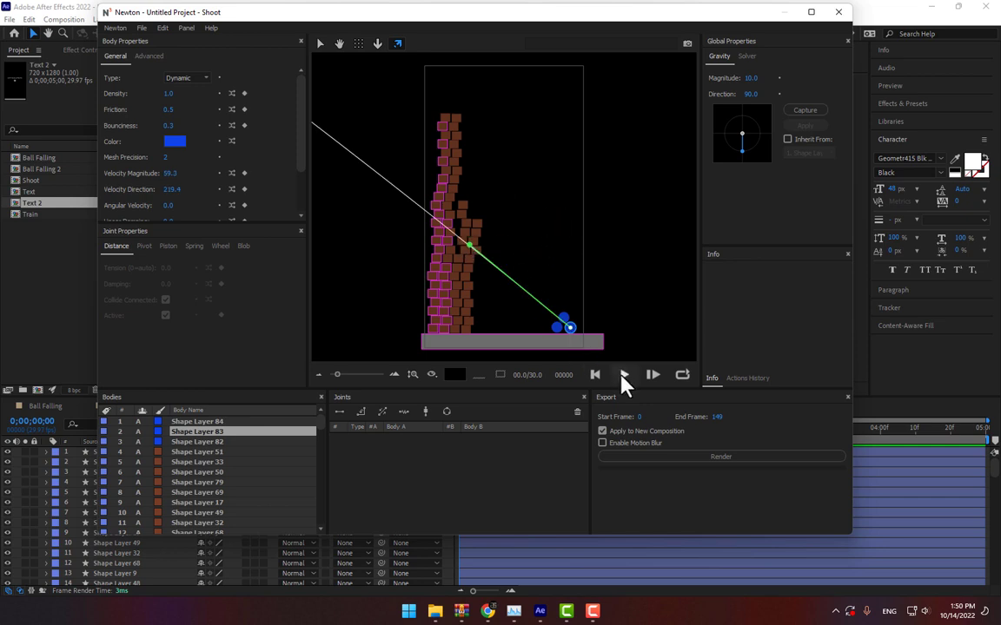
left_click(621, 375)
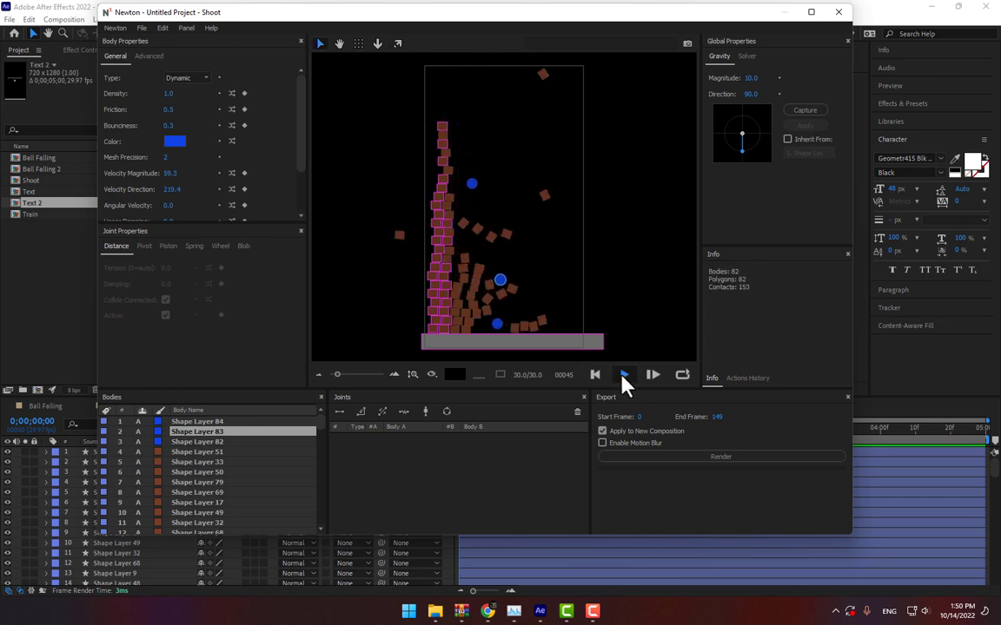
left_click(623, 375)
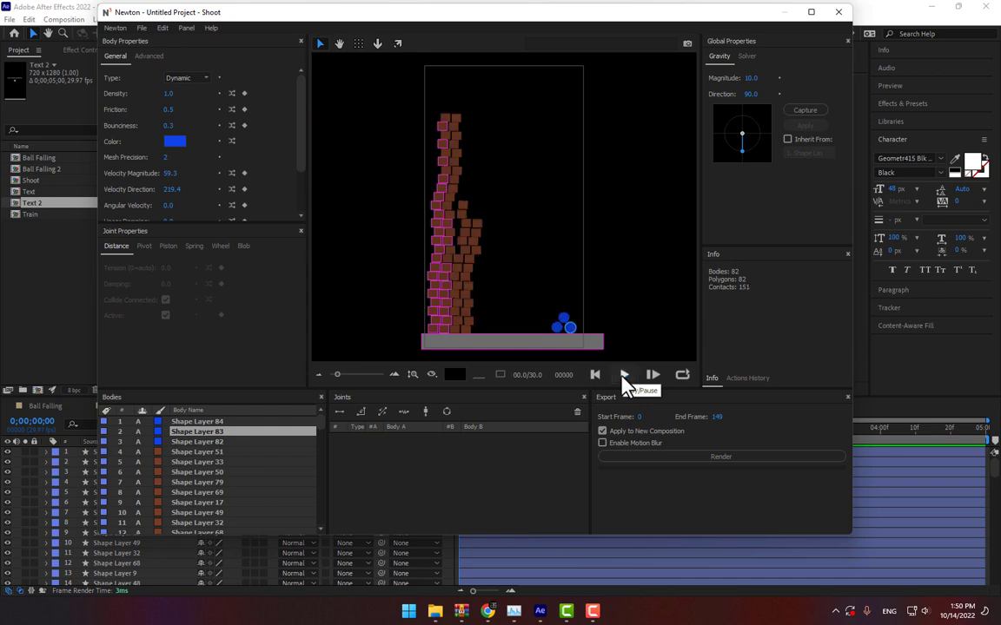
left_click(719, 457)
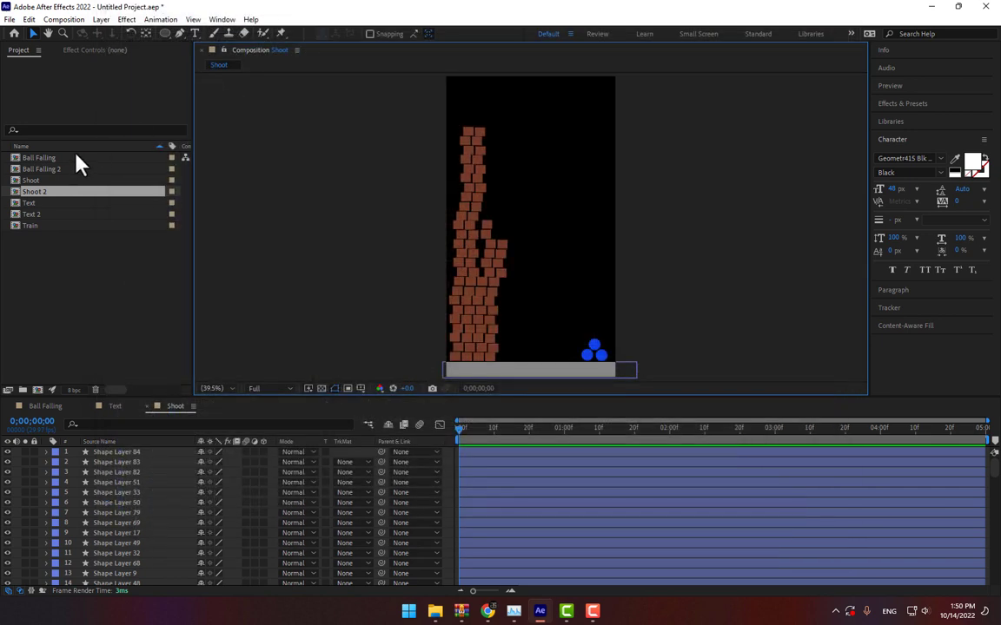
Scrub through the rendered Shoot 2 composition to review the balls collapsing the brick tower.
double_click(35, 191)
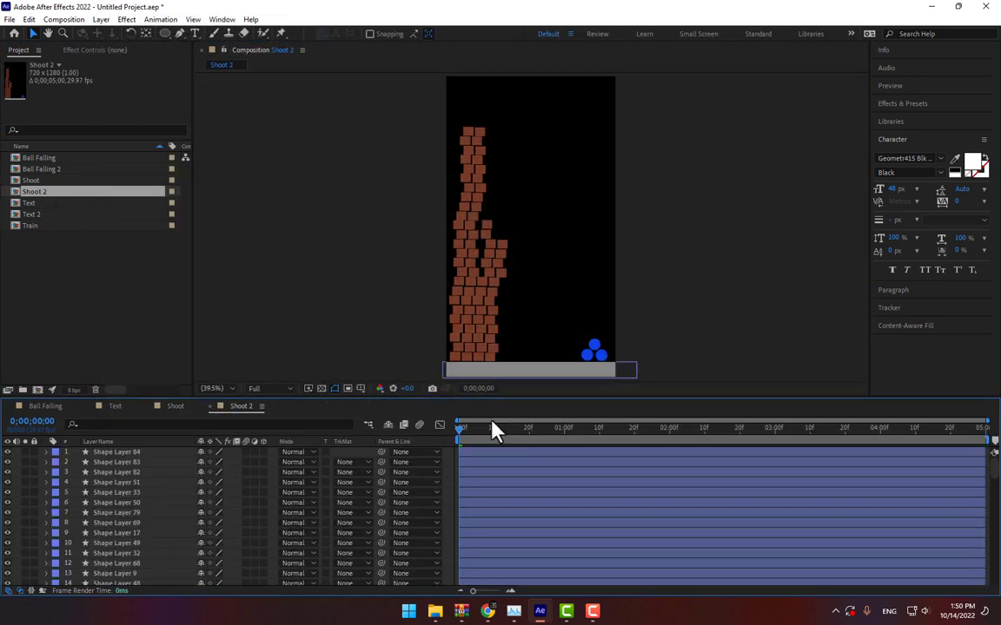
left_click_drag(461, 427, 497, 427)
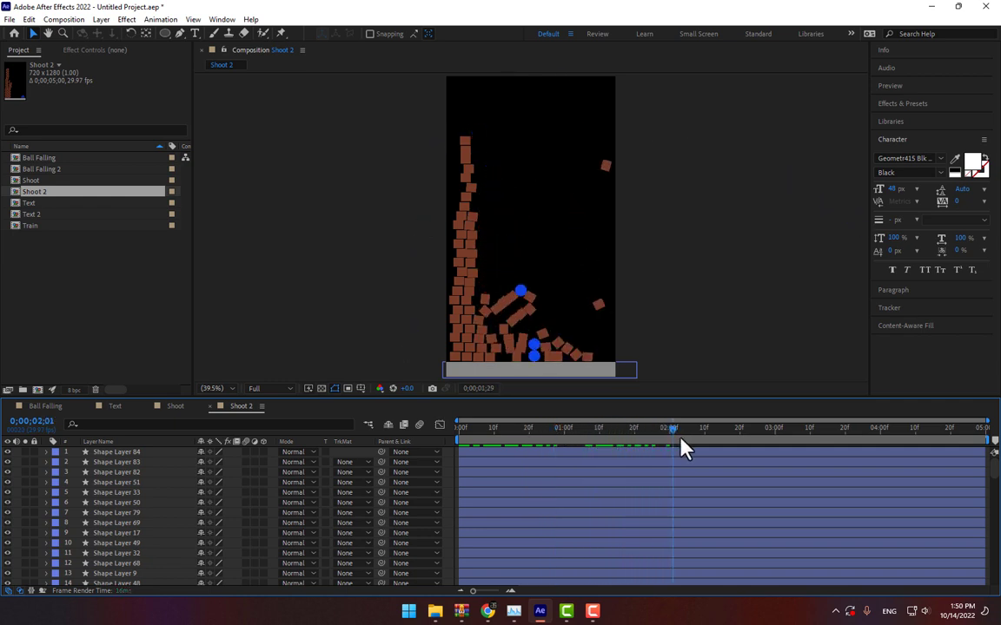
left_click_drag(674, 428, 768, 427)
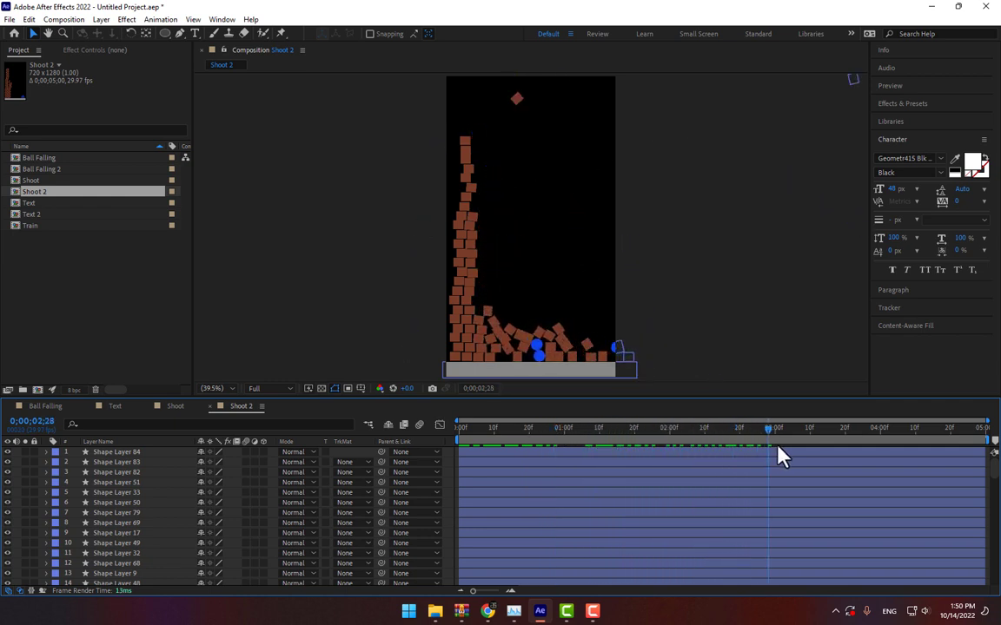
left_click(879, 427)
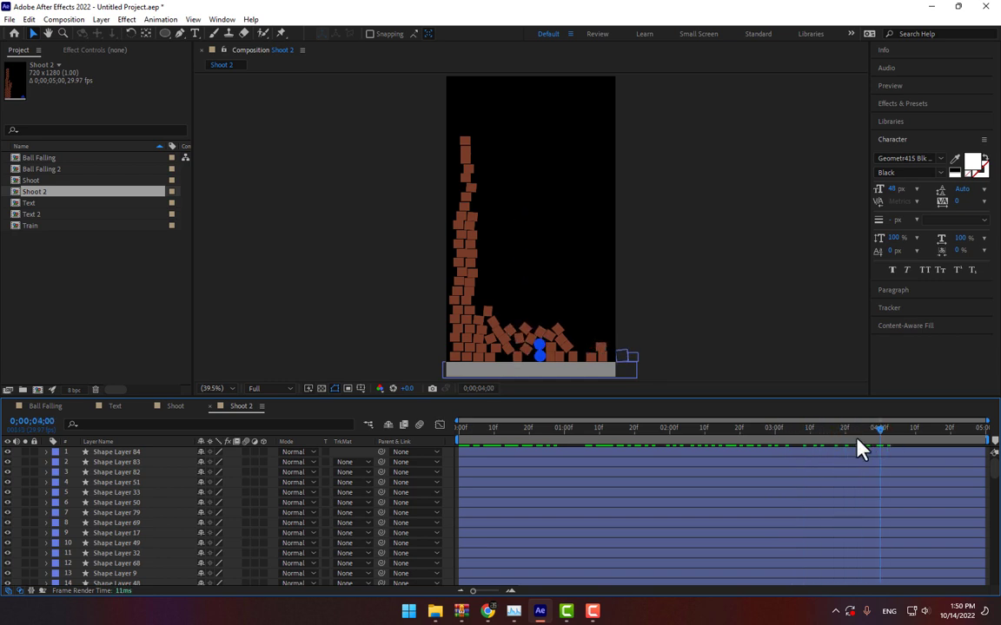
left_click(479, 438)
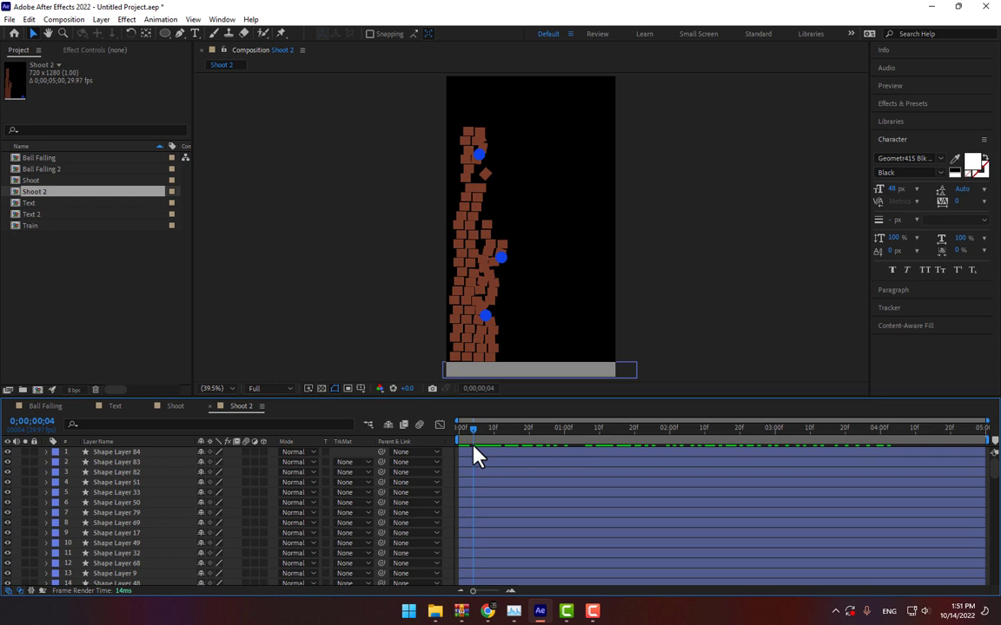
left_click(511, 448)
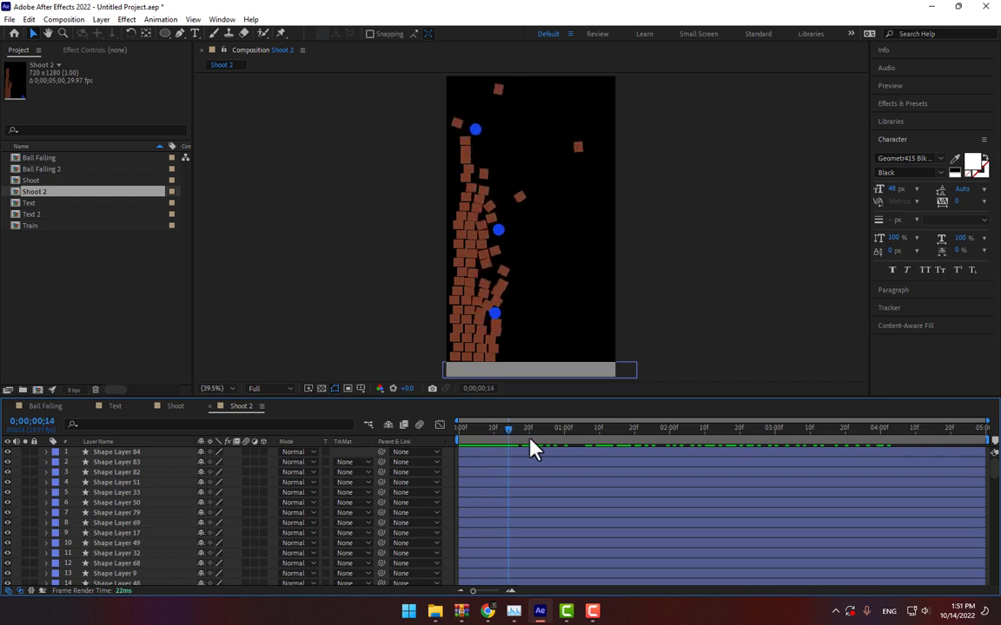
left_click_drag(507, 428, 542, 427)
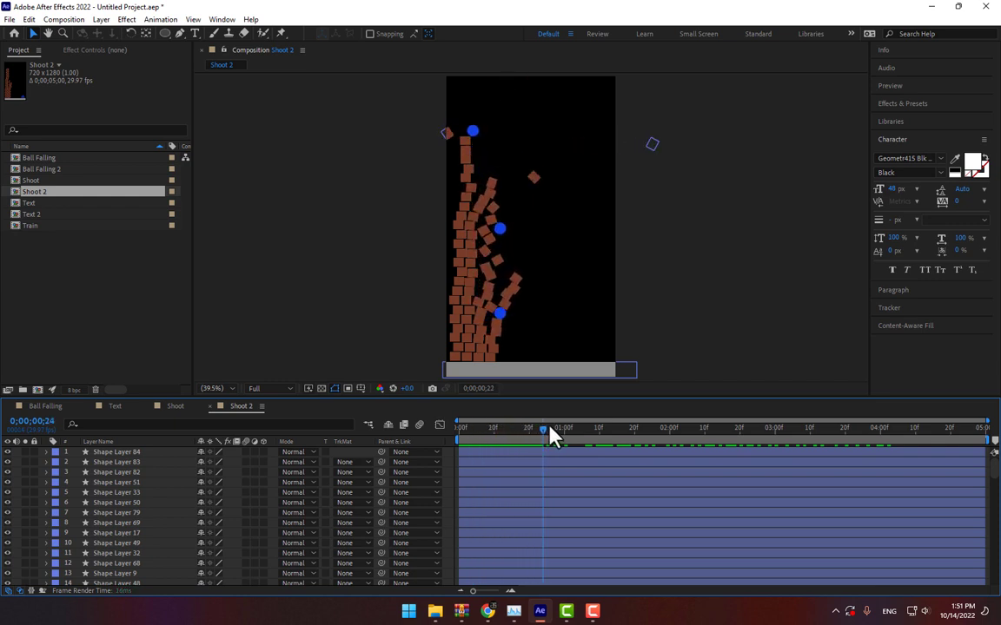
left_click_drag(542, 427, 569, 427)
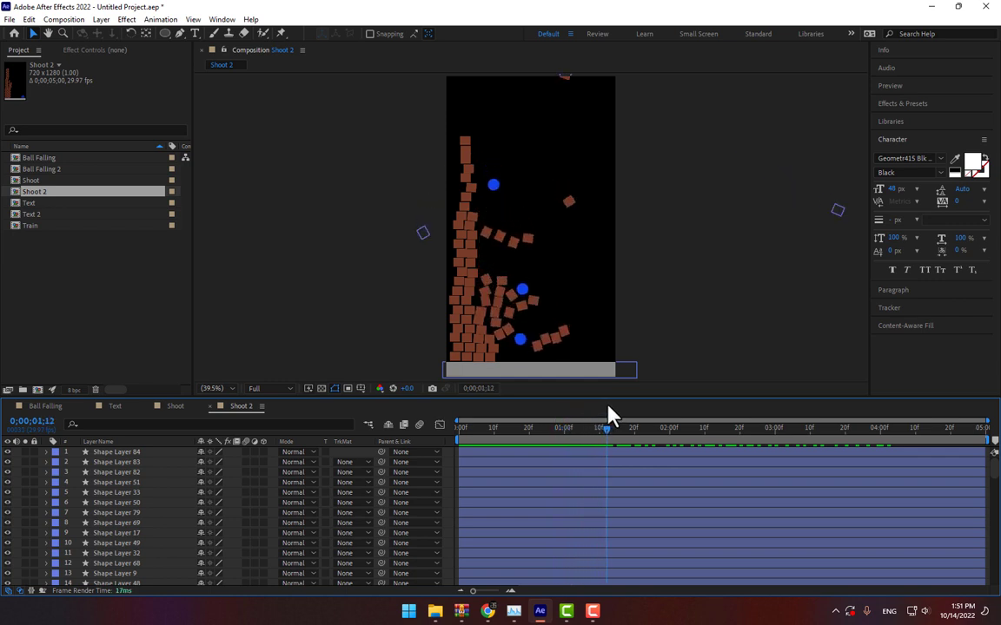
left_click_drag(605, 427, 636, 427)
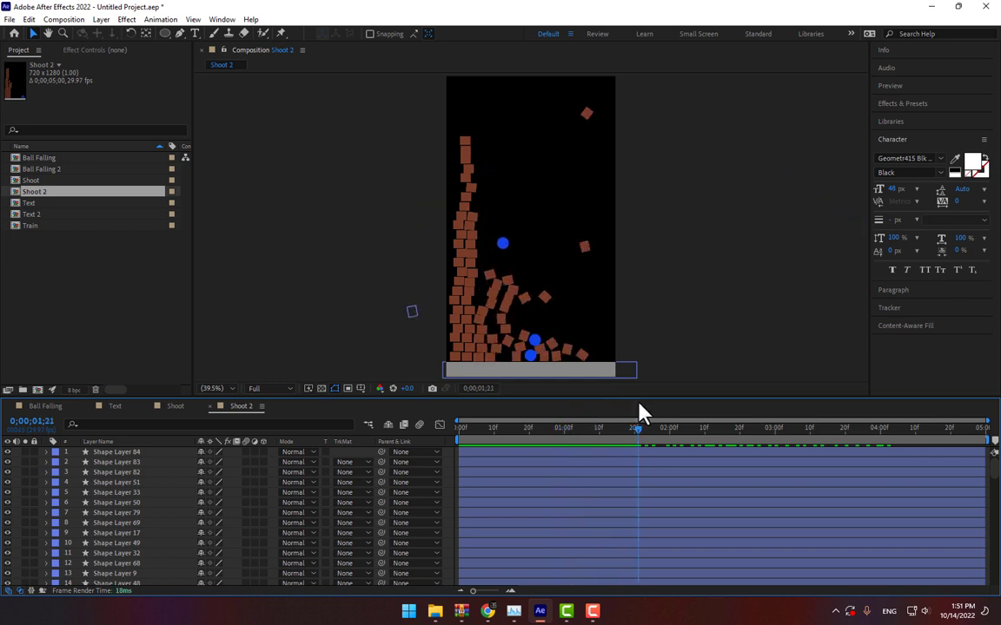
left_click(684, 437)
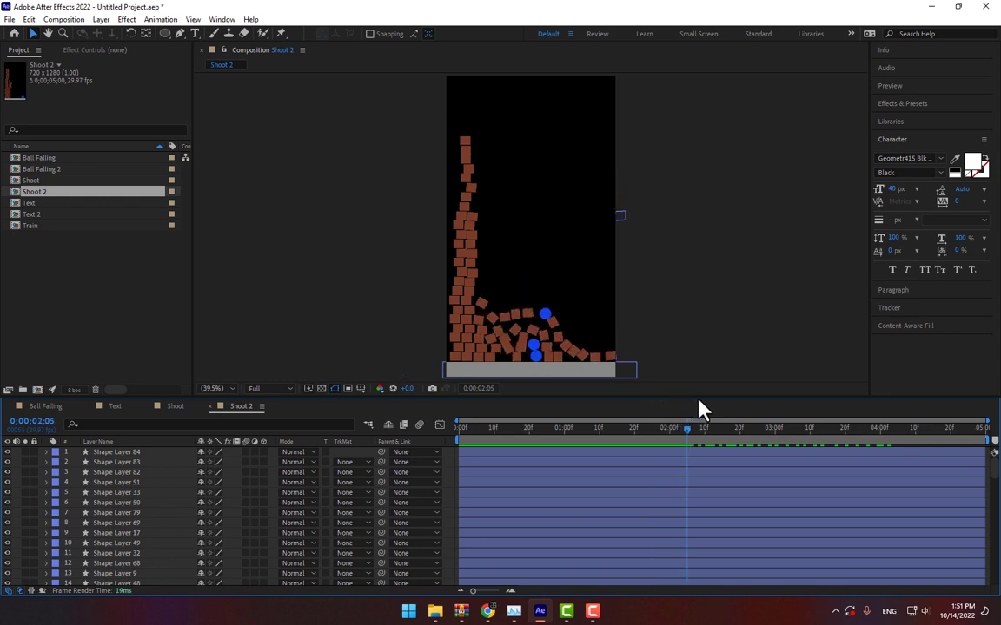
left_click_drag(686, 427, 699, 427)
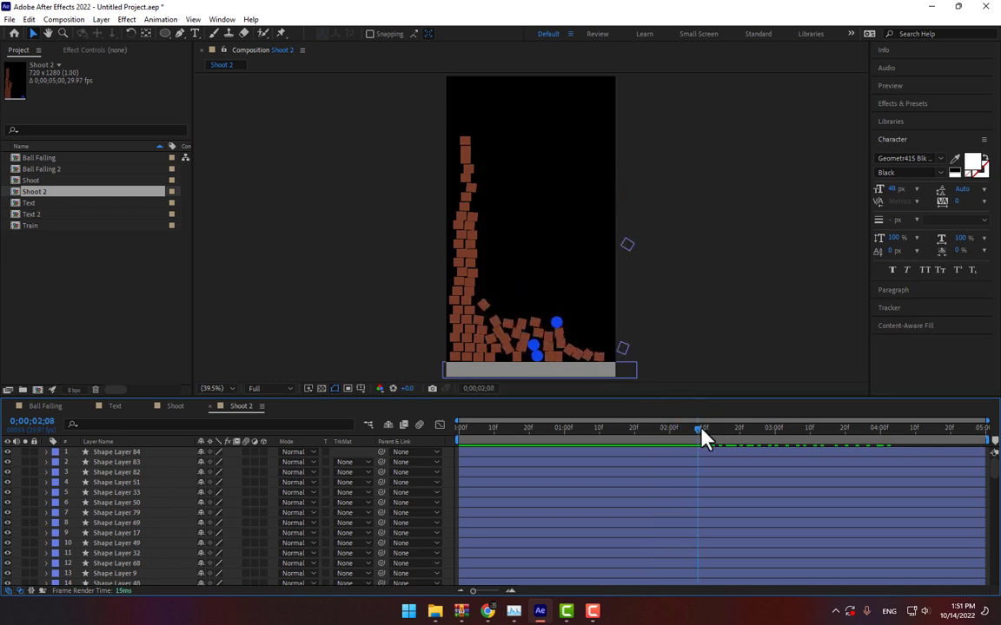
left_click_drag(702, 427, 635, 427)
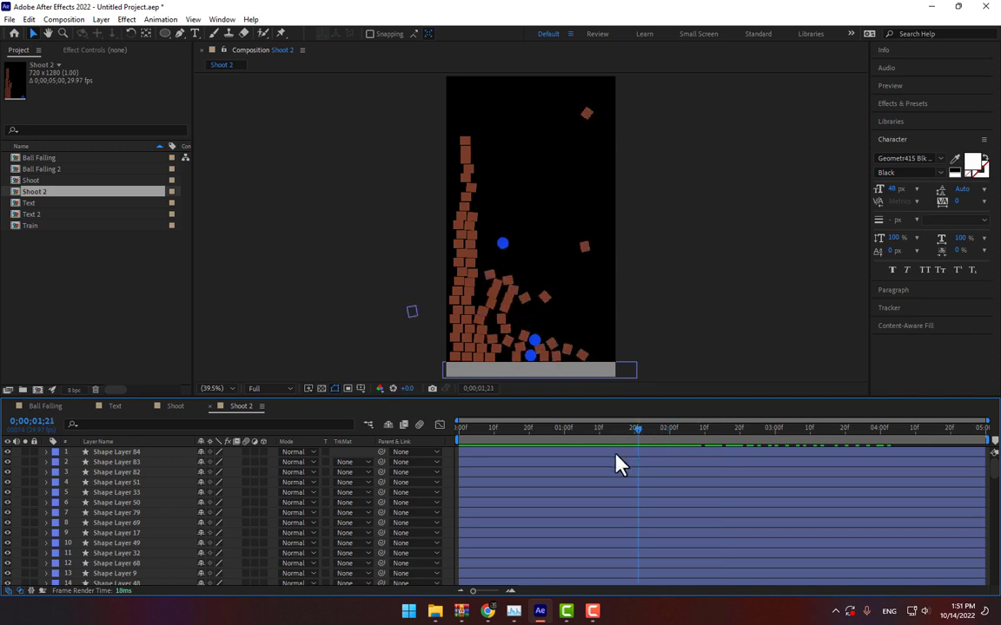